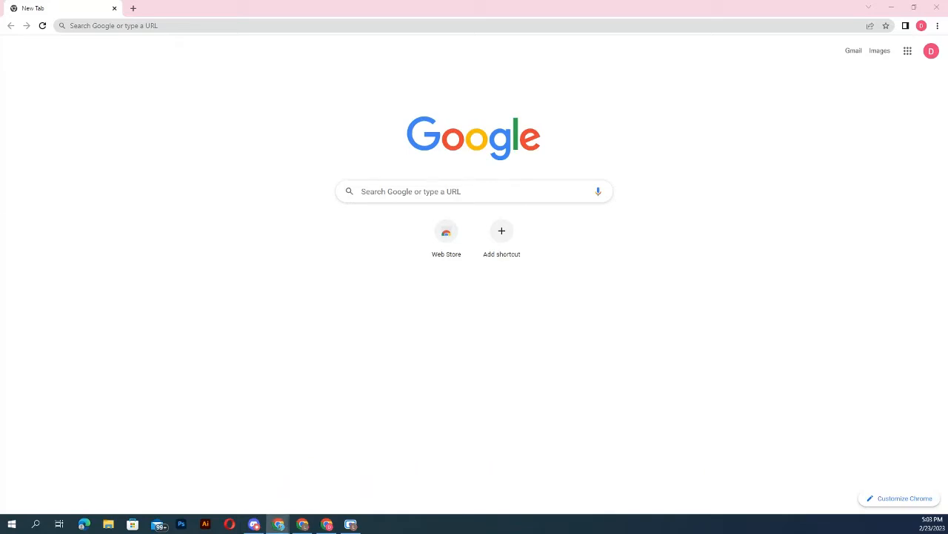
# Sign in to seller.merchize.com with Google and start a new Fulfillment Service store
pyautogui.write('seller.merchize.com/login')
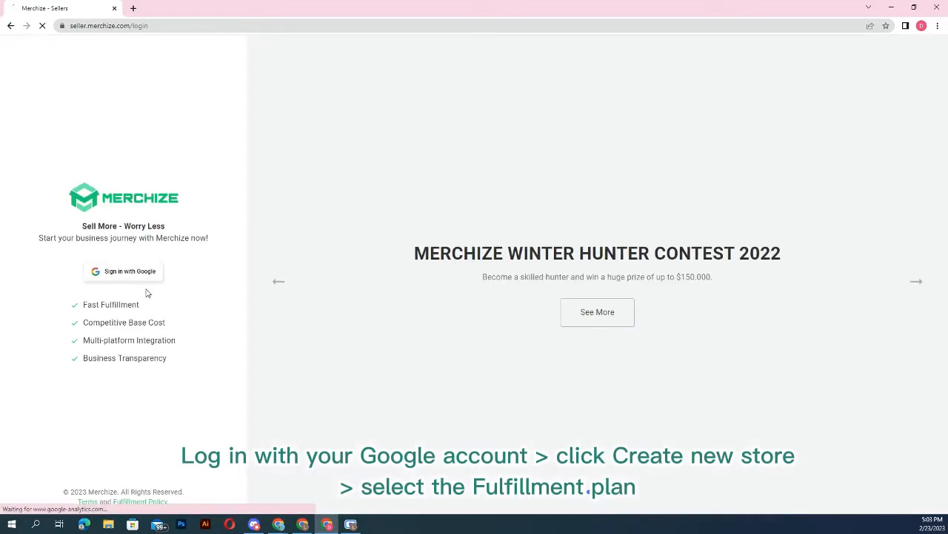
pyautogui.click(123, 270)
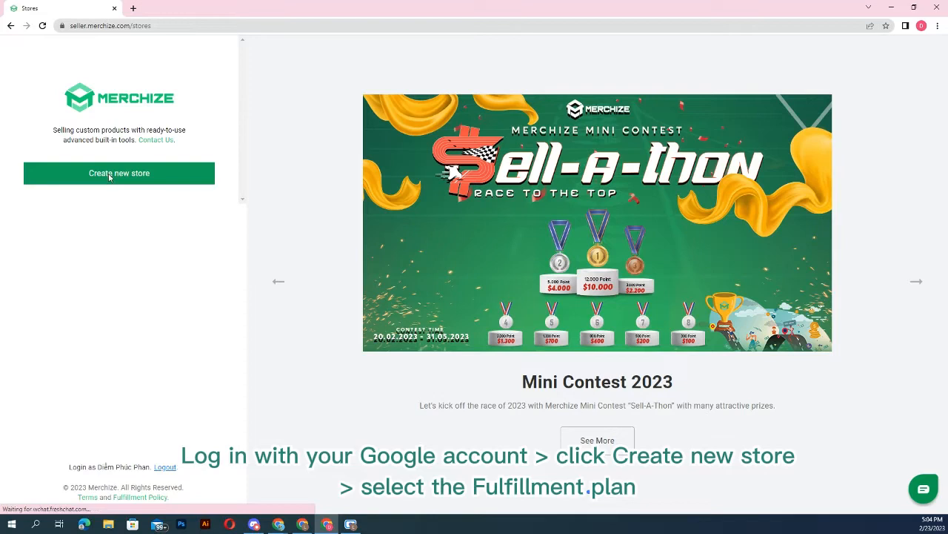
pyautogui.click(119, 172)
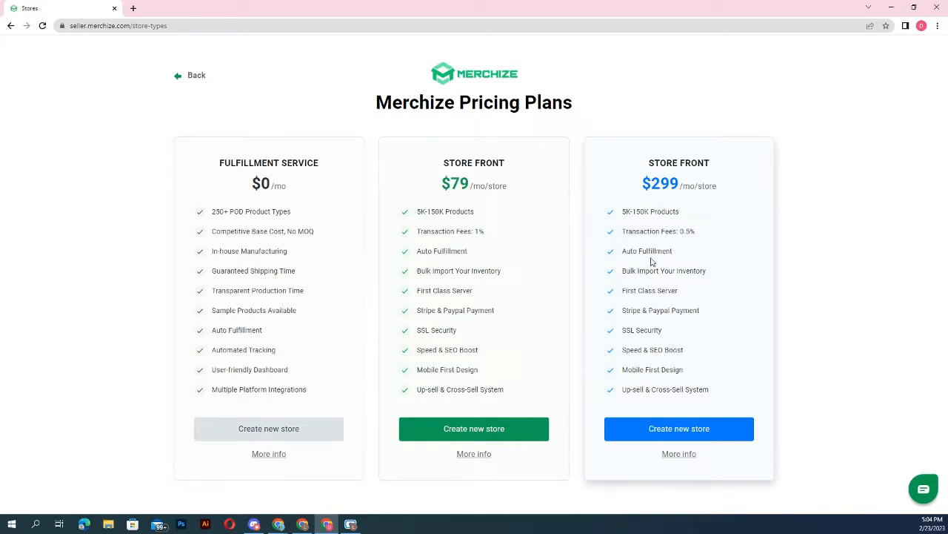
pyautogui.click(268, 428)
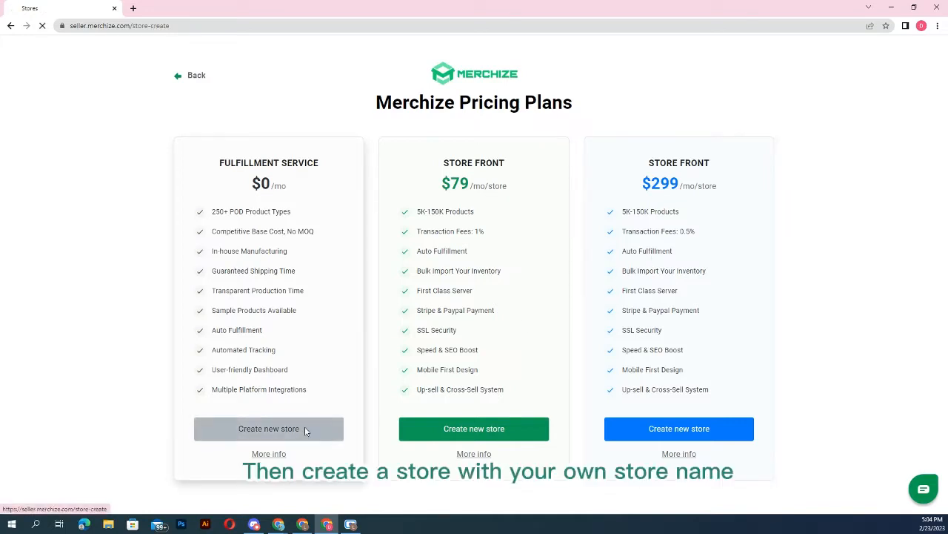
pyautogui.click(268, 428)
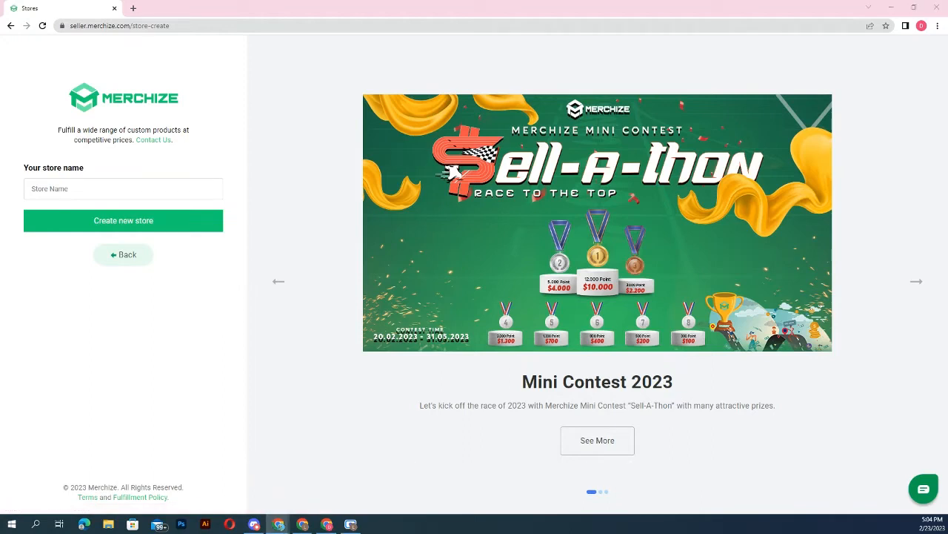
# Create the MerchEnterprise store, ask support chat to activate it, and enter its dashboard
pyautogui.write('MerchEnterprise')
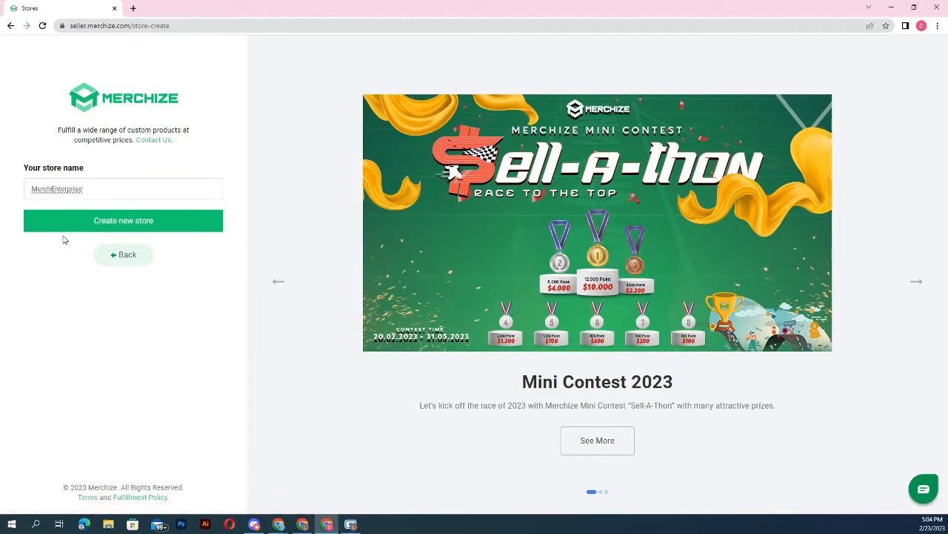
pyautogui.click(123, 219)
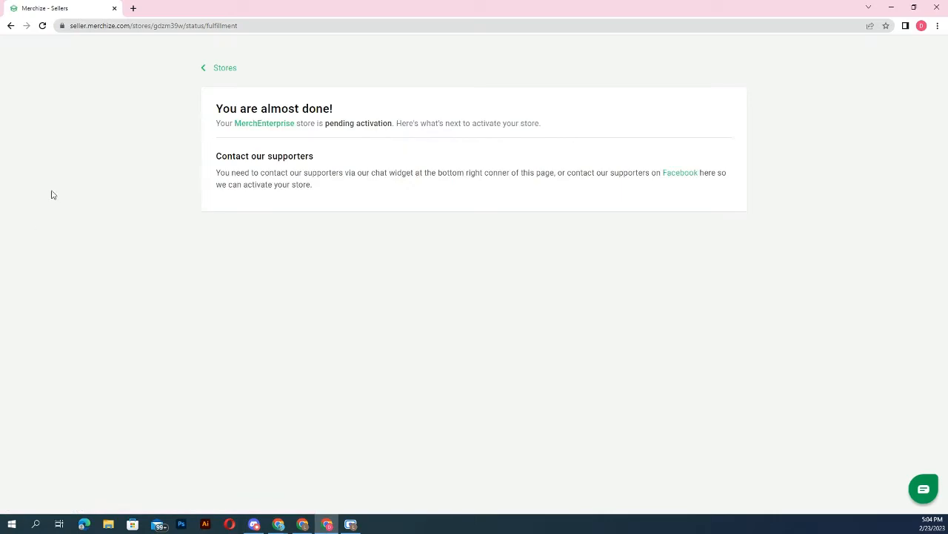
pyautogui.moveTo(674, 163)
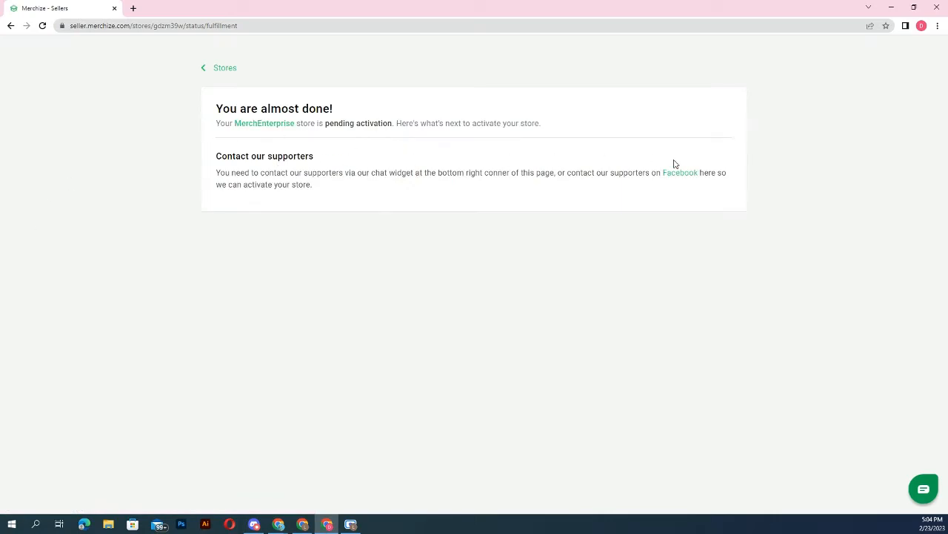
pyautogui.moveTo(718, 294)
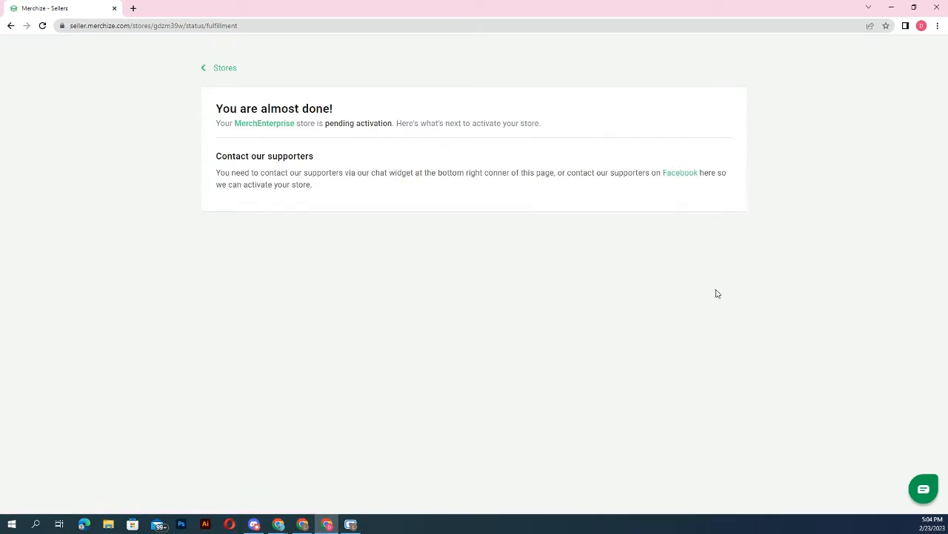
pyautogui.click(923, 489)
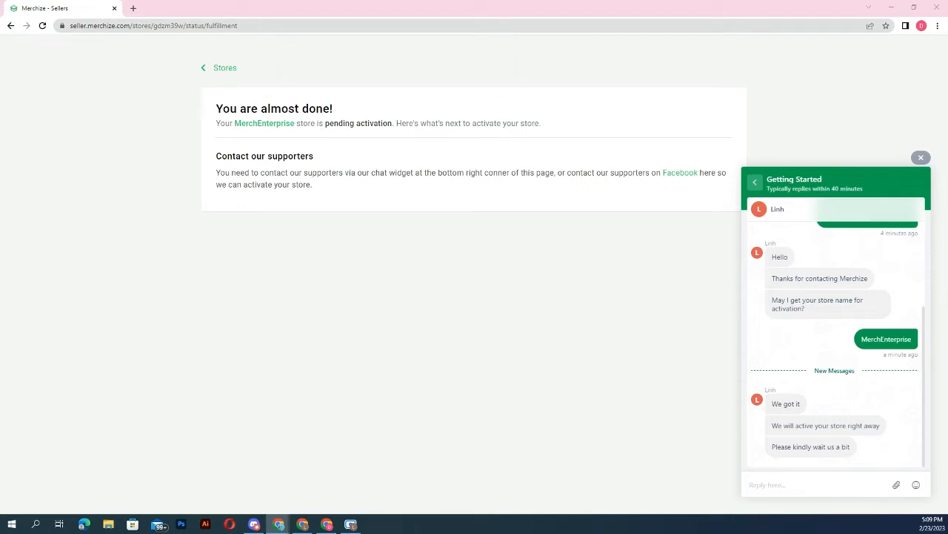
pyautogui.click(226, 68)
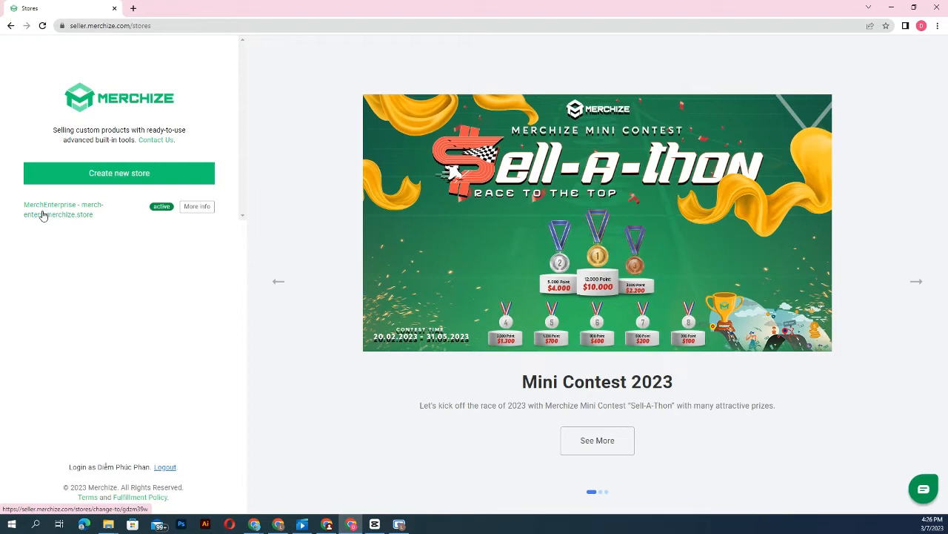
pyautogui.click(52, 209)
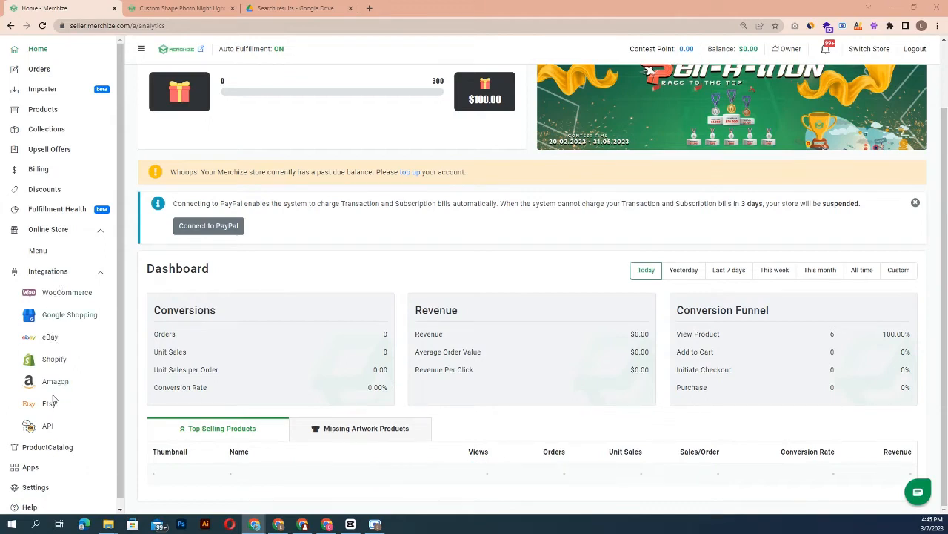
pyautogui.moveTo(47, 403)
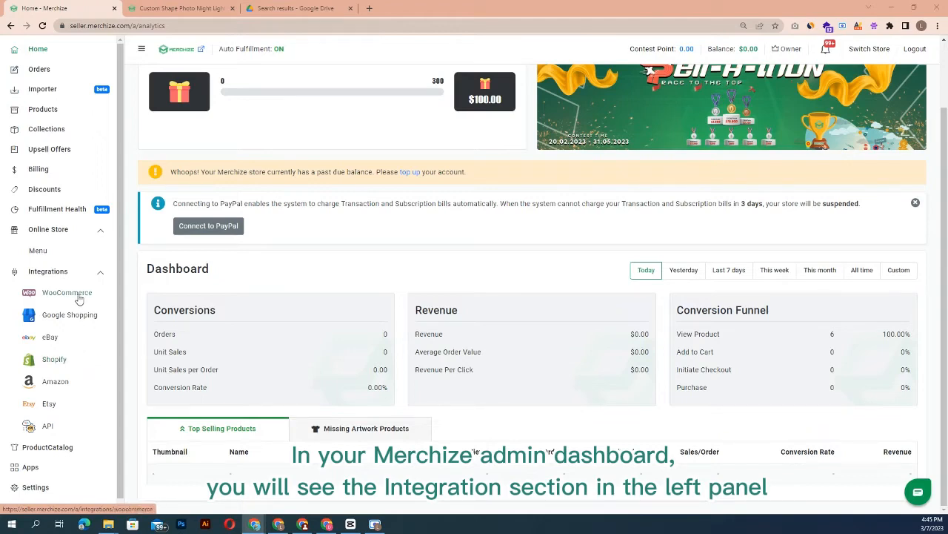
# Connect the WooCommerce site as an integration named MerchEnterprise
pyautogui.click(67, 292)
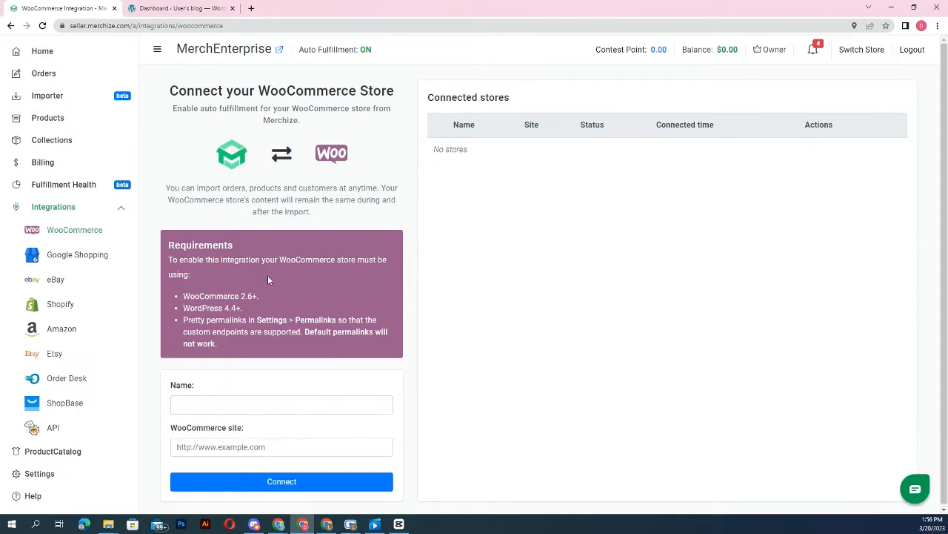
pyautogui.write('Merch')
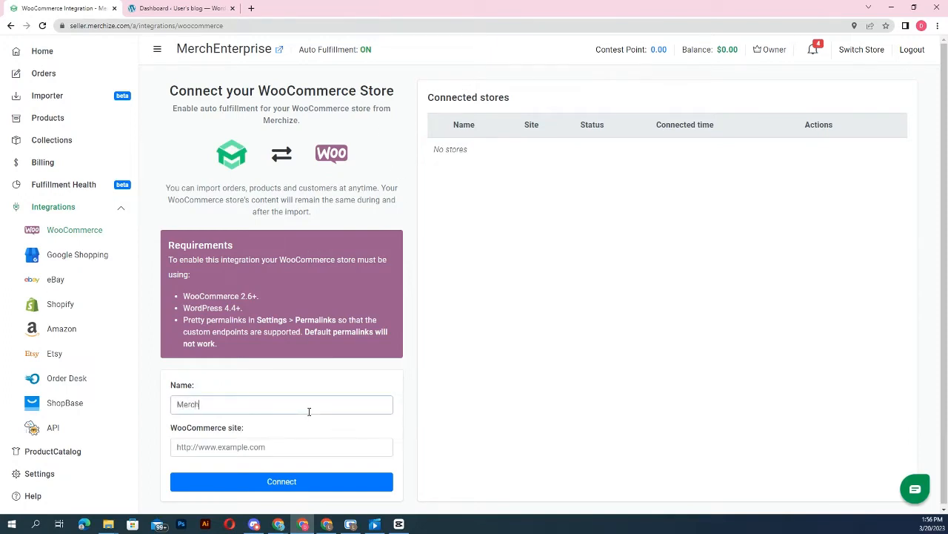
pyautogui.write('enterprise')
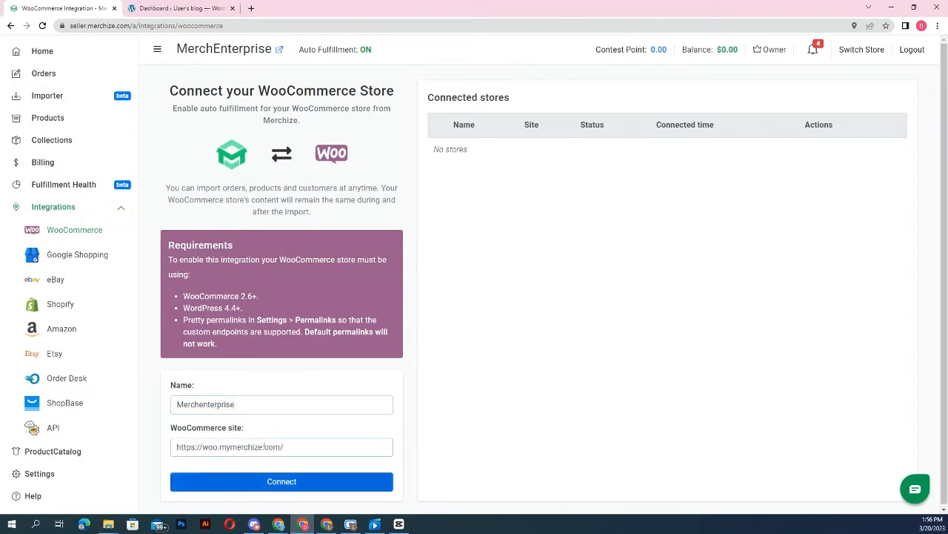
pyautogui.click(281, 480)
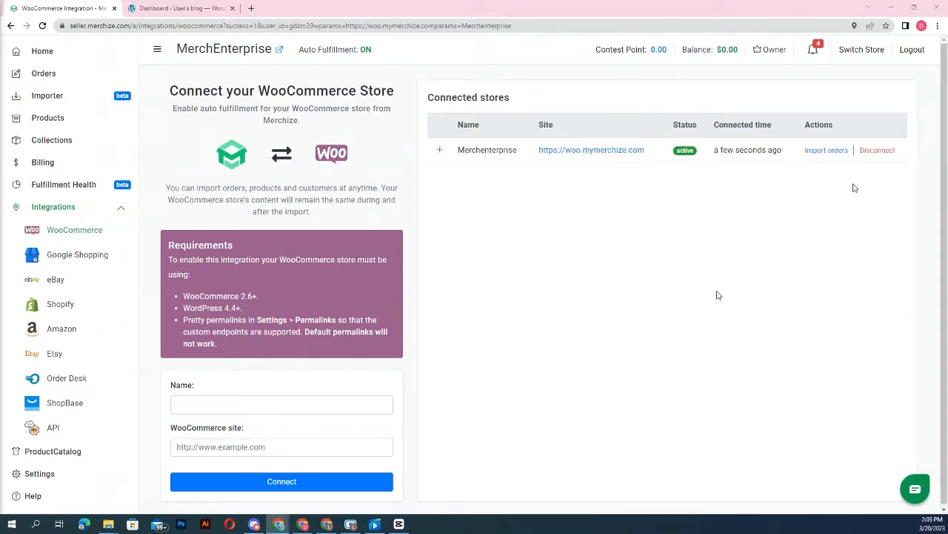
pyautogui.moveTo(611, 211)
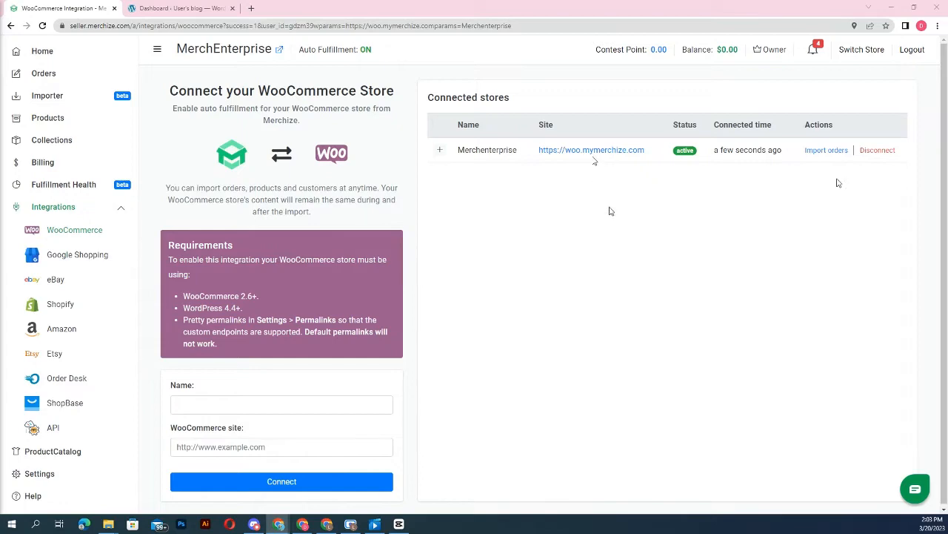
pyautogui.click(418, 9)
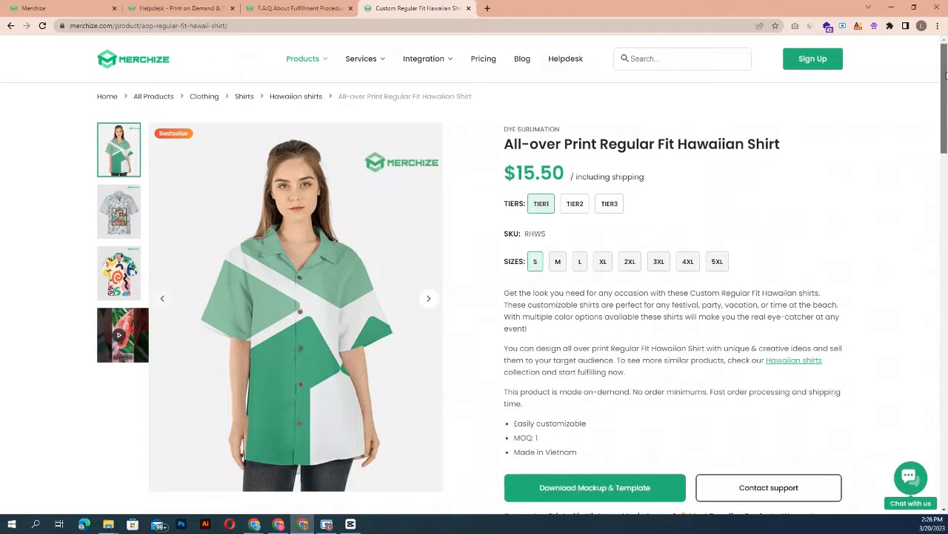
# Scroll the product page down to the Mockup & Template print guidelines
pyautogui.scroll(-3)
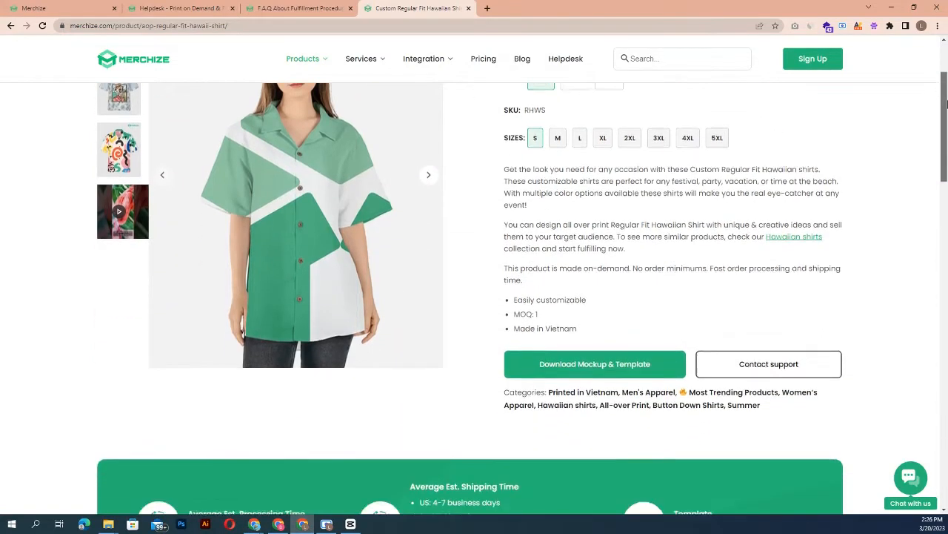
pyautogui.scroll(-3)
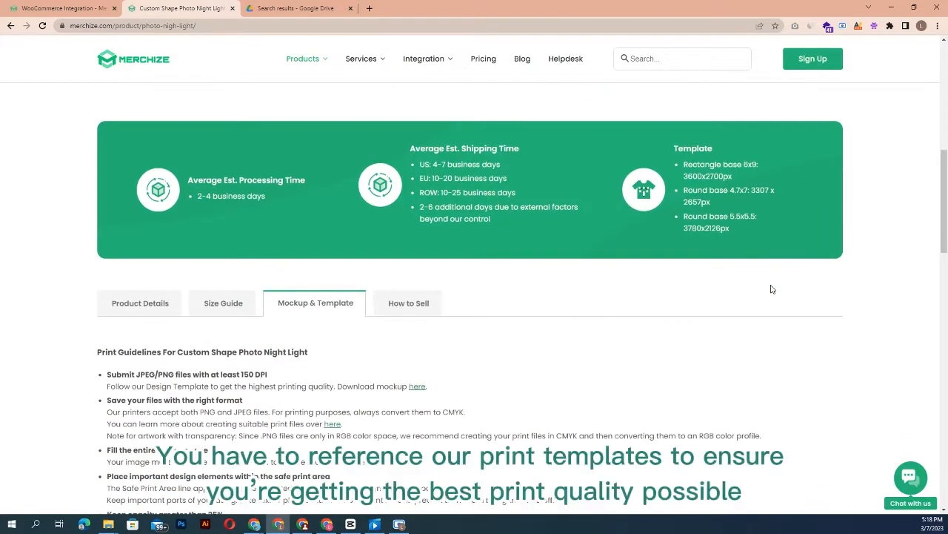
pyautogui.scroll(-3)
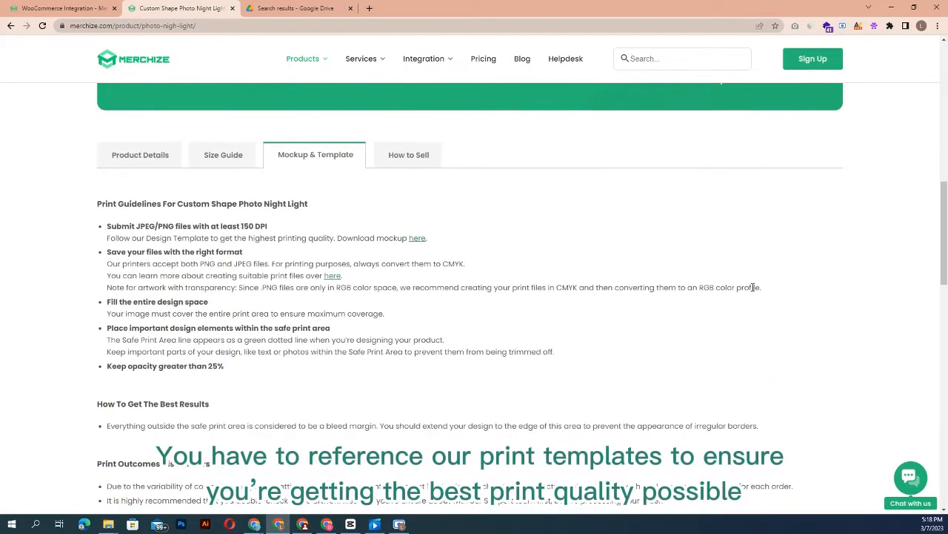
pyautogui.moveTo(604, 265)
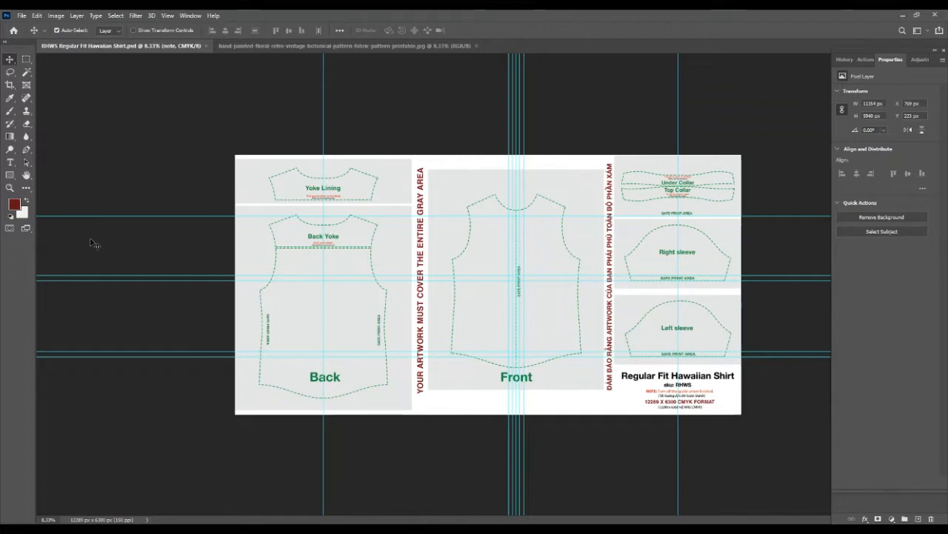
# Bring up the Regular Fit Hawaiian Shirt print template PSD in Photoshop
pyautogui.click(341, 44)
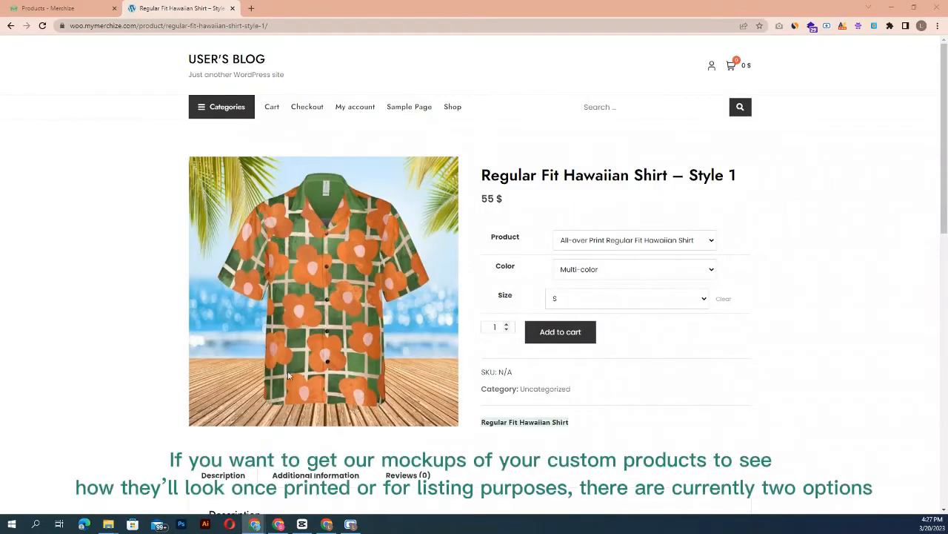
pyautogui.moveTo(427, 386)
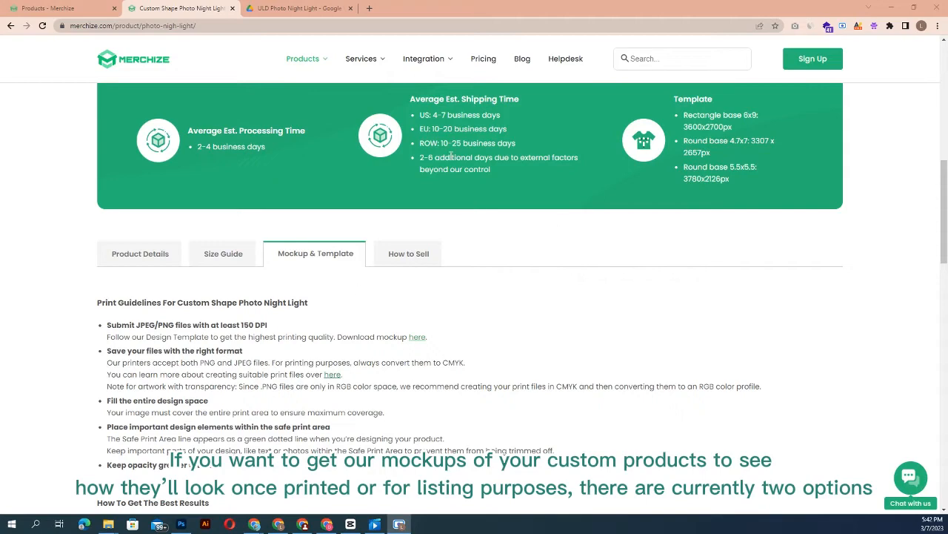
# Follow the Download mockup 'here' link in the print guidelines
pyautogui.scroll(-3)
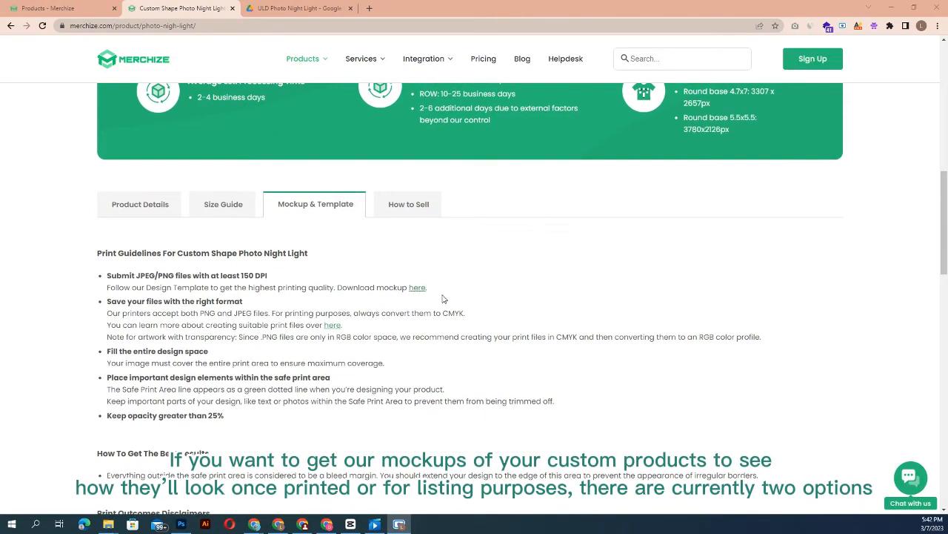
pyautogui.click(534, 9)
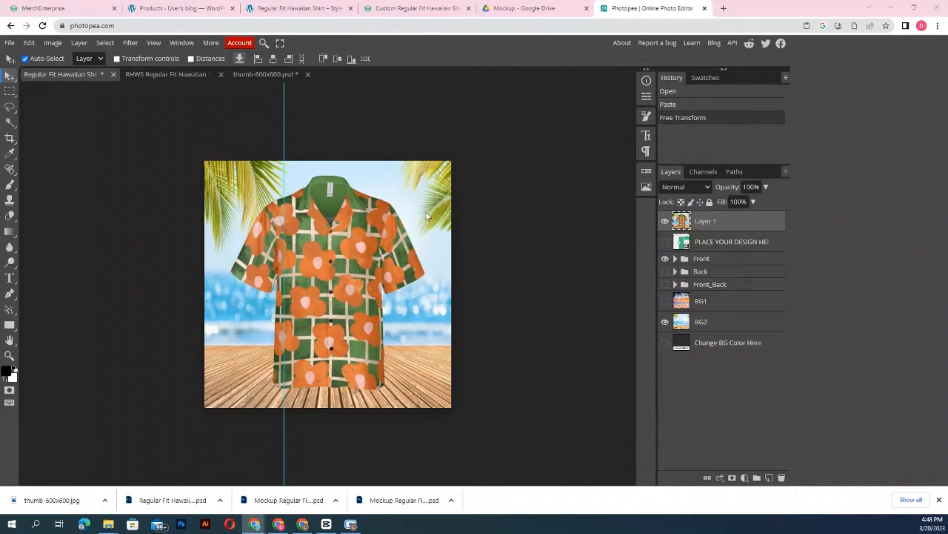
pyautogui.moveTo(355, 258)
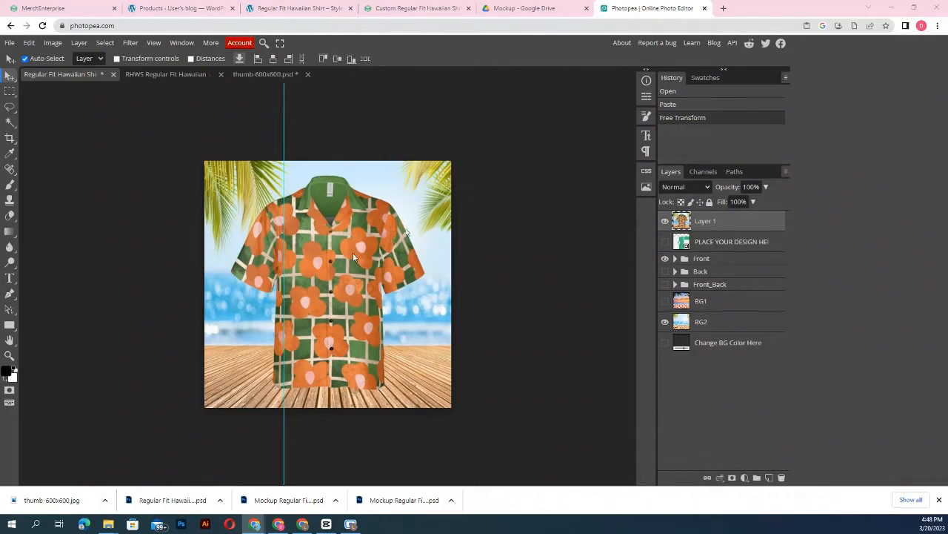
pyautogui.moveTo(614, 314)
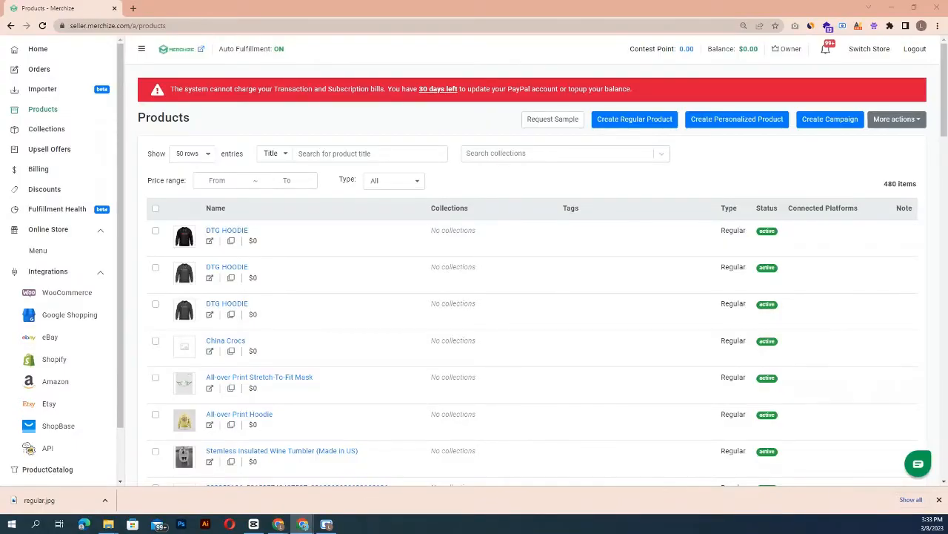
pyautogui.moveTo(492, 139)
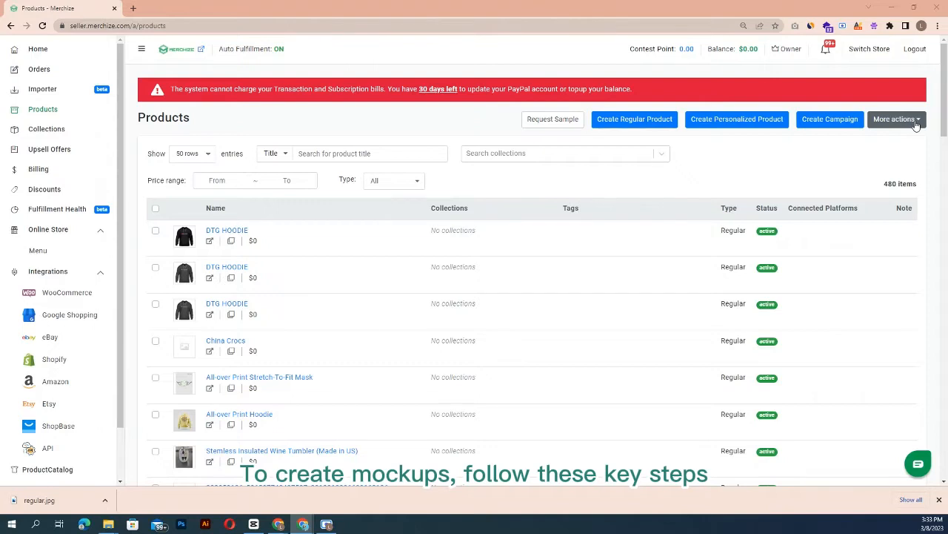
pyautogui.moveTo(780, 184)
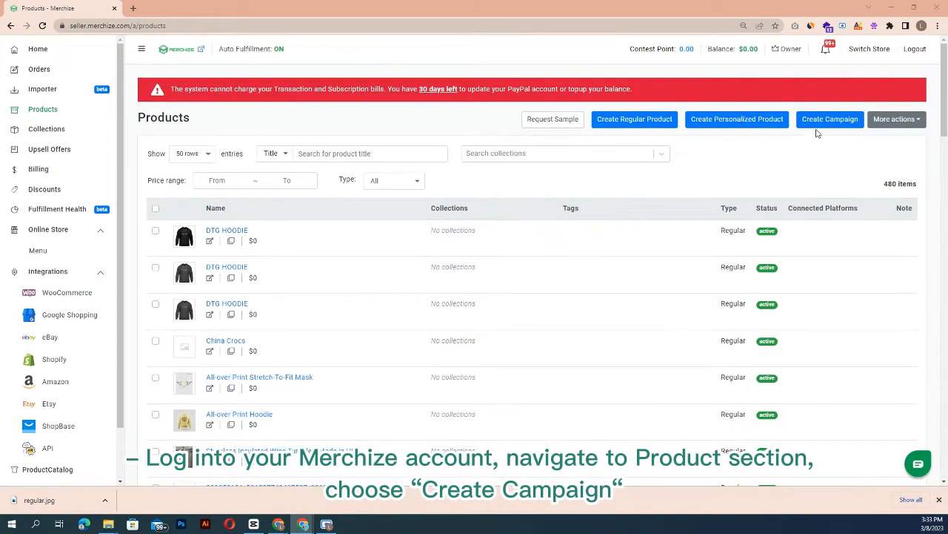
# Create a campaign, search 'hawaii', pick the All-over Print Regular Fit Hawaiian Shirt and go to Design
pyautogui.click(830, 118)
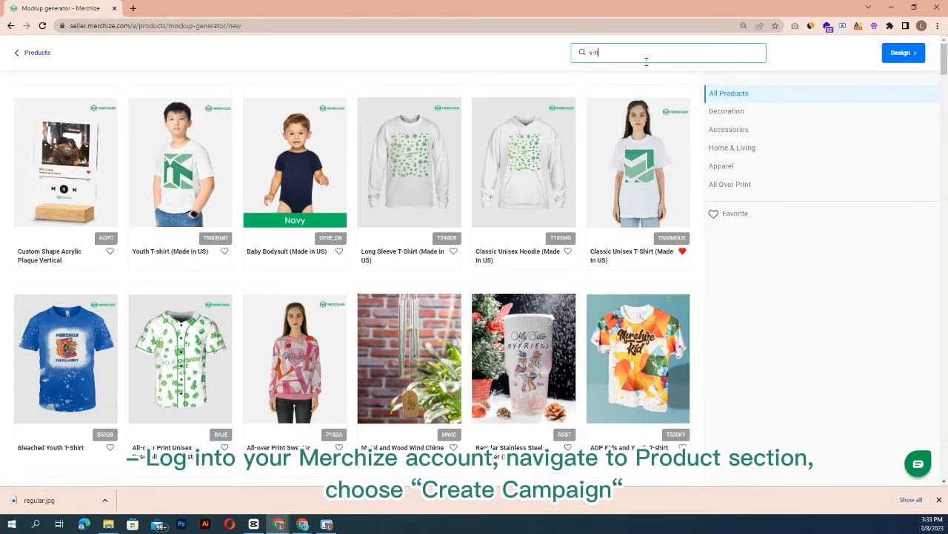
pyautogui.write('hawaii')
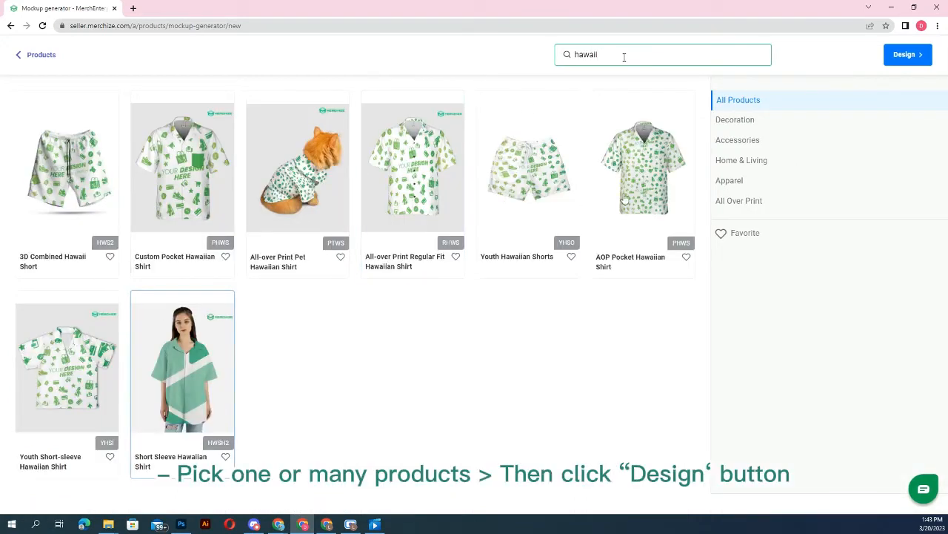
pyautogui.click(528, 181)
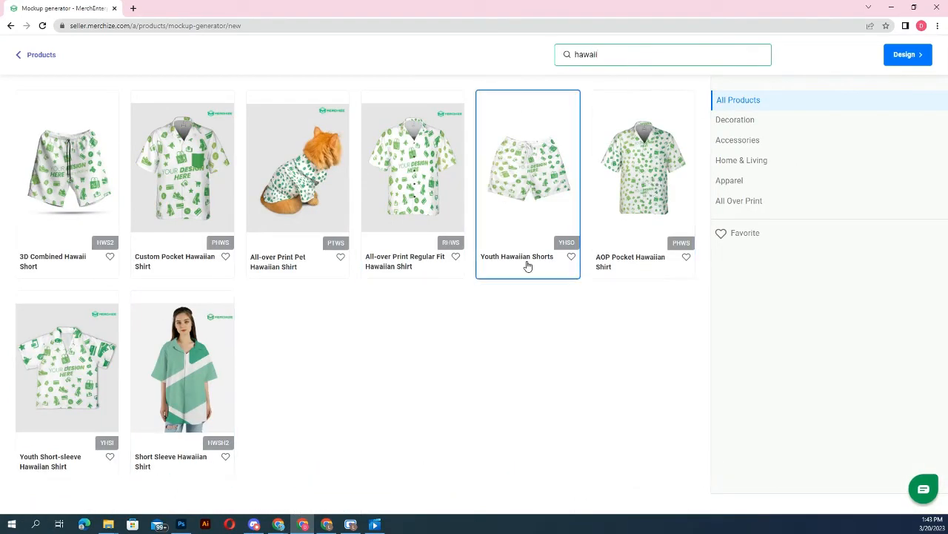
pyautogui.click(412, 166)
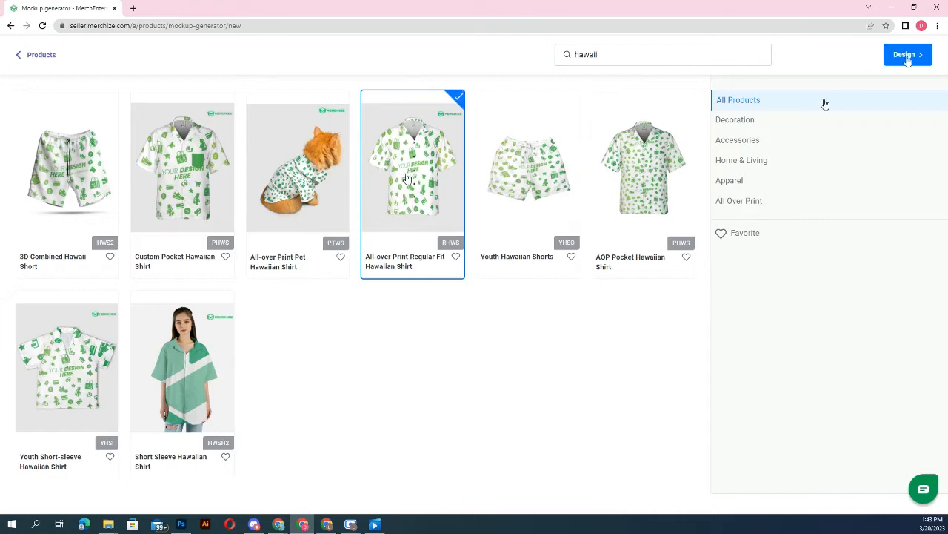
pyautogui.click(907, 54)
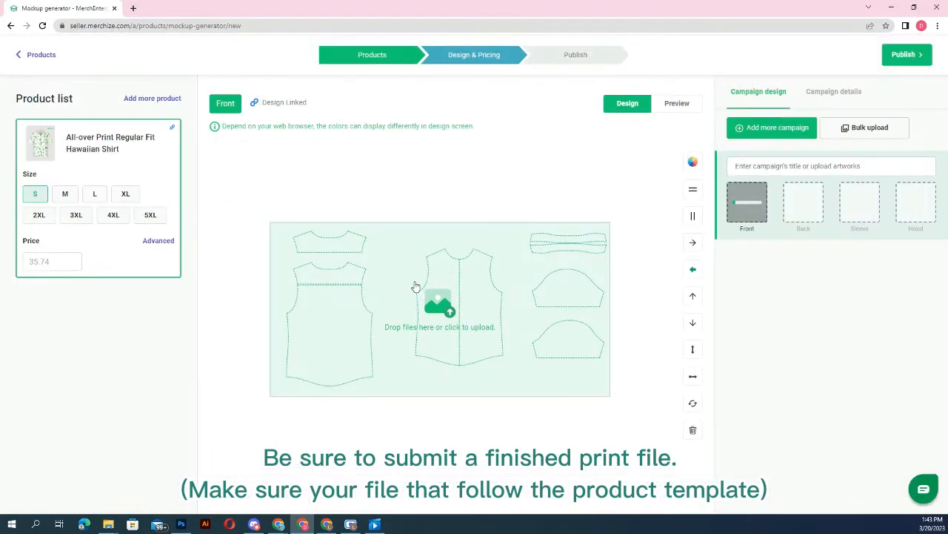
# Upload the print file, preview the mockup, set price 55 and add 'Style 1' to the title
pyautogui.click(438, 307)
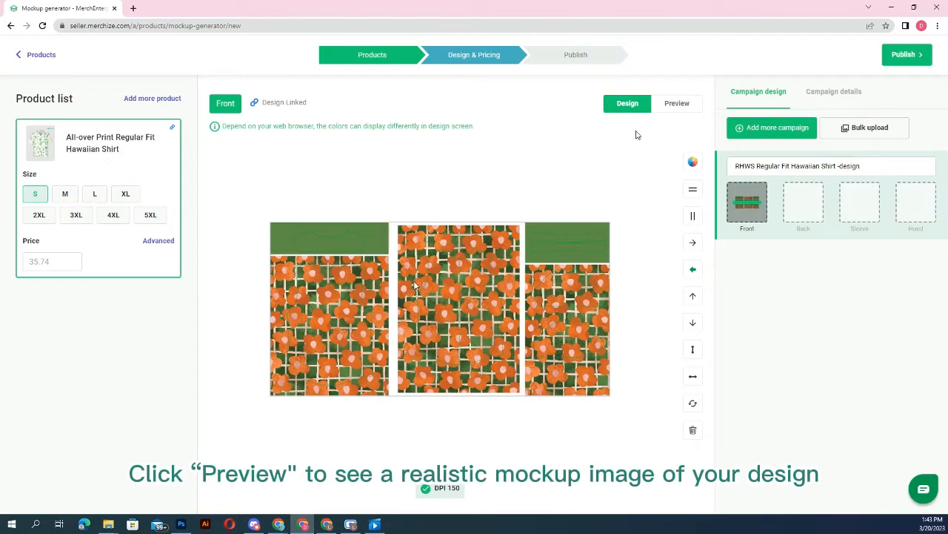
pyautogui.click(676, 104)
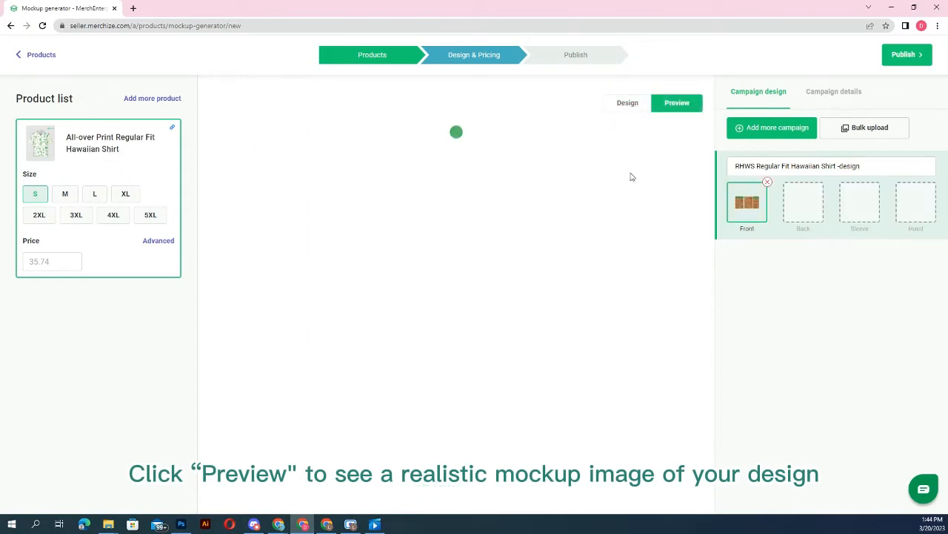
pyautogui.click(676, 102)
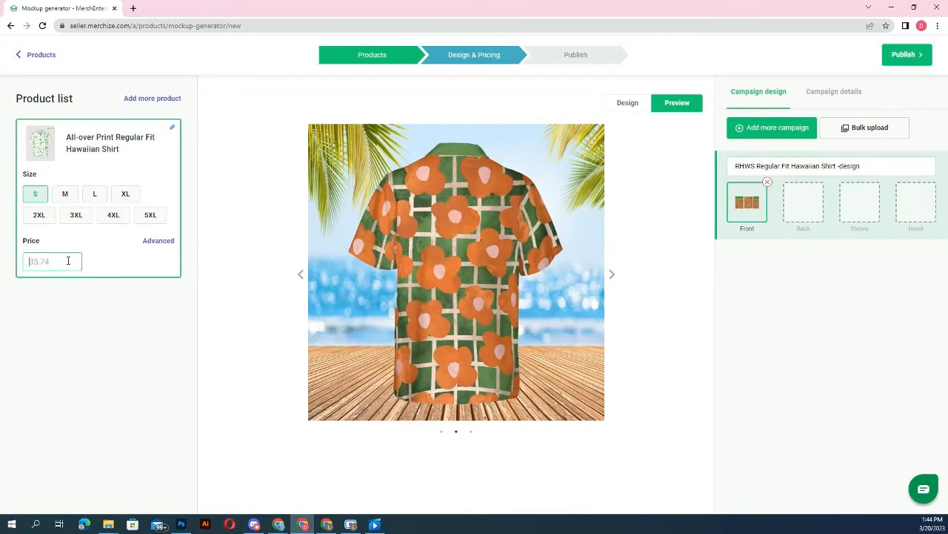
pyautogui.write('55')
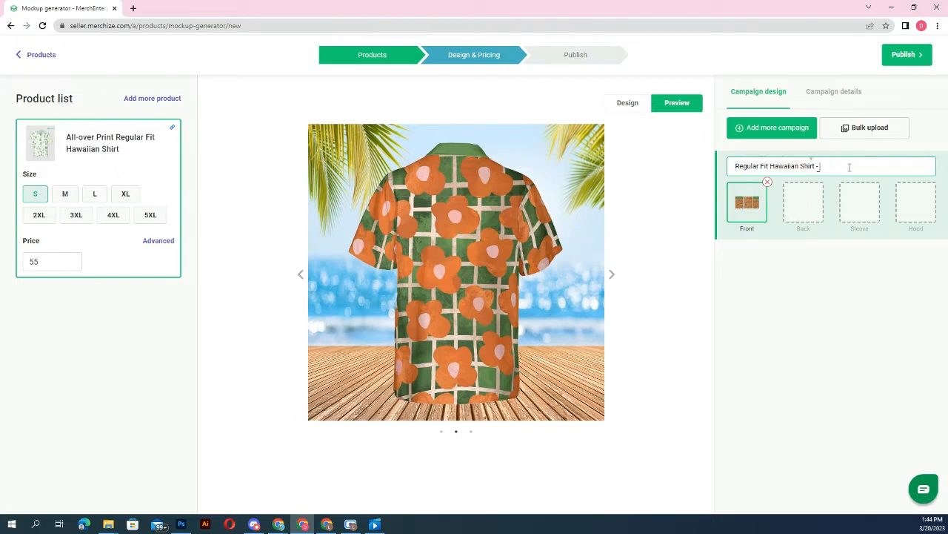
pyautogui.write('Style 1')
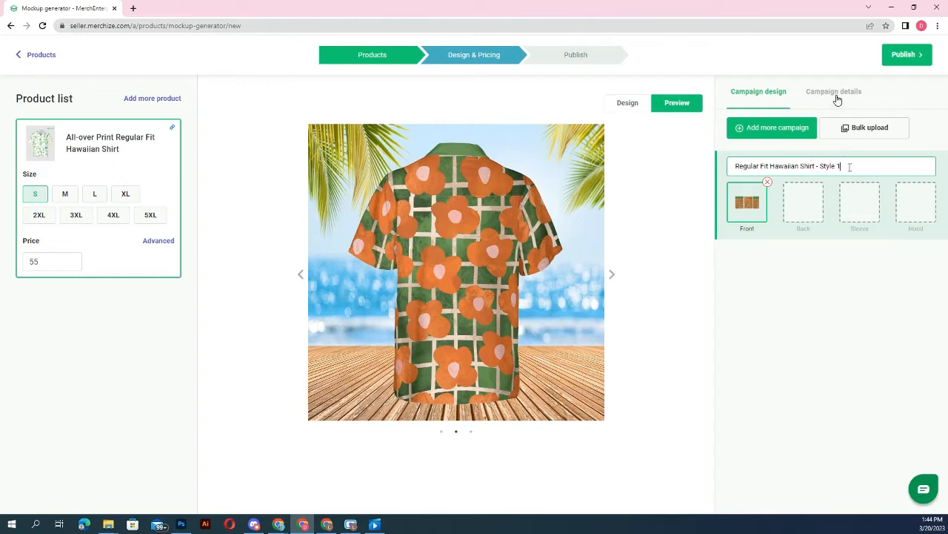
# Fill the campaign details using the campaign title and publish the campaign
pyautogui.click(833, 92)
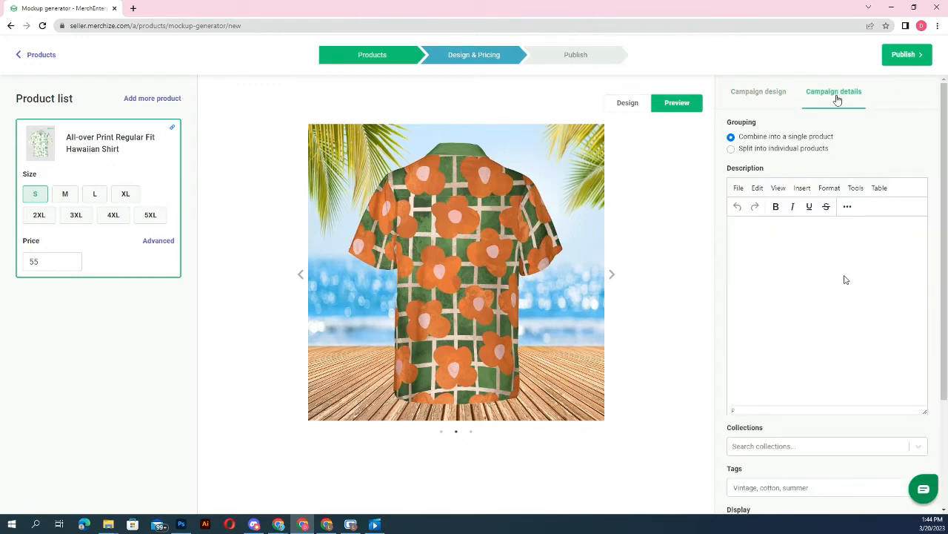
pyautogui.moveTo(825, 261)
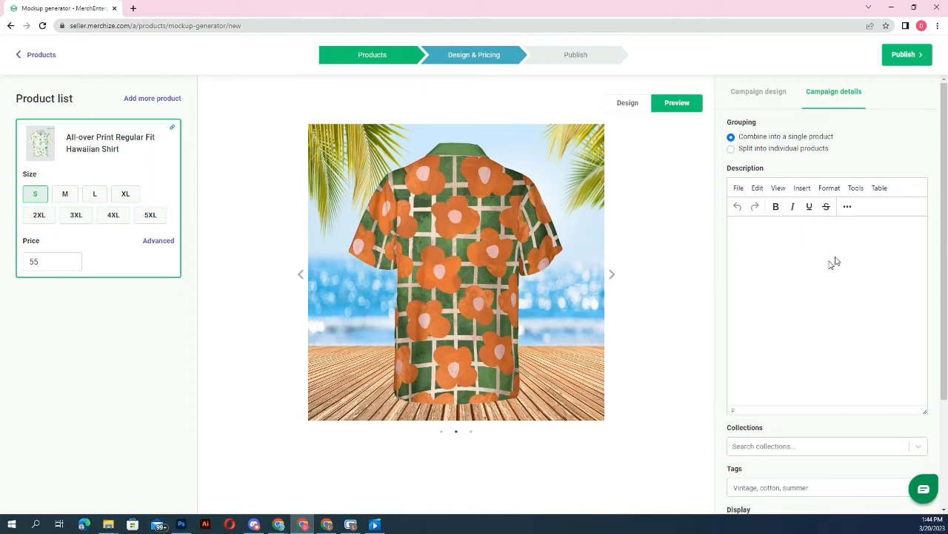
pyautogui.scroll(-3)
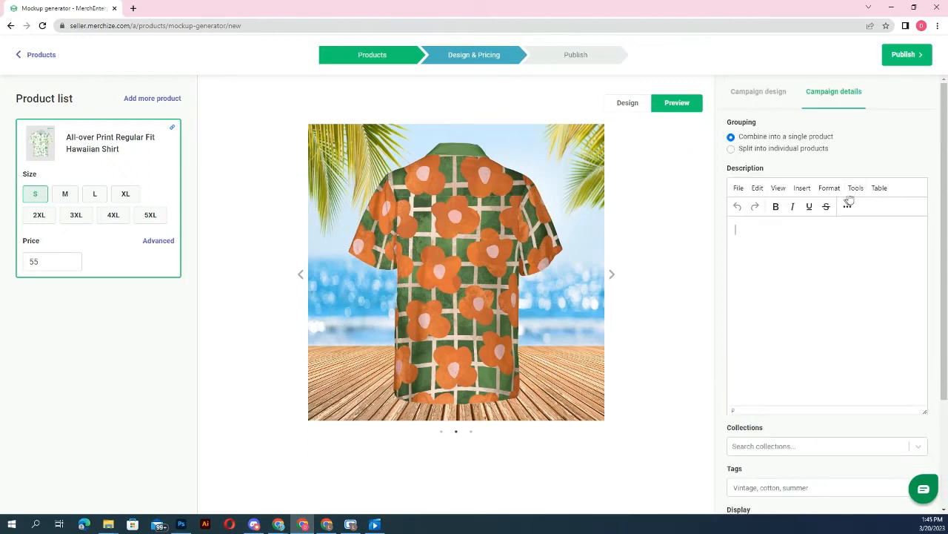
pyautogui.click(759, 92)
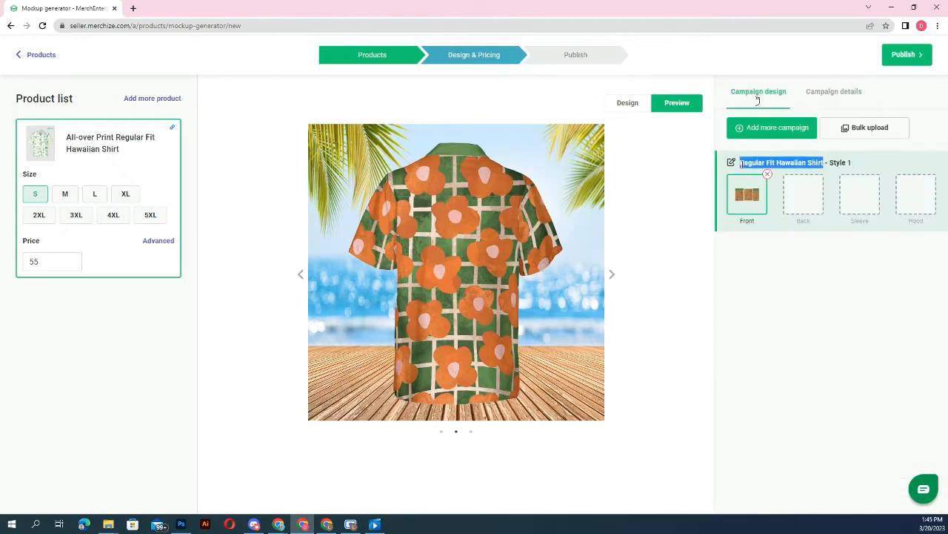
pyautogui.click(833, 92)
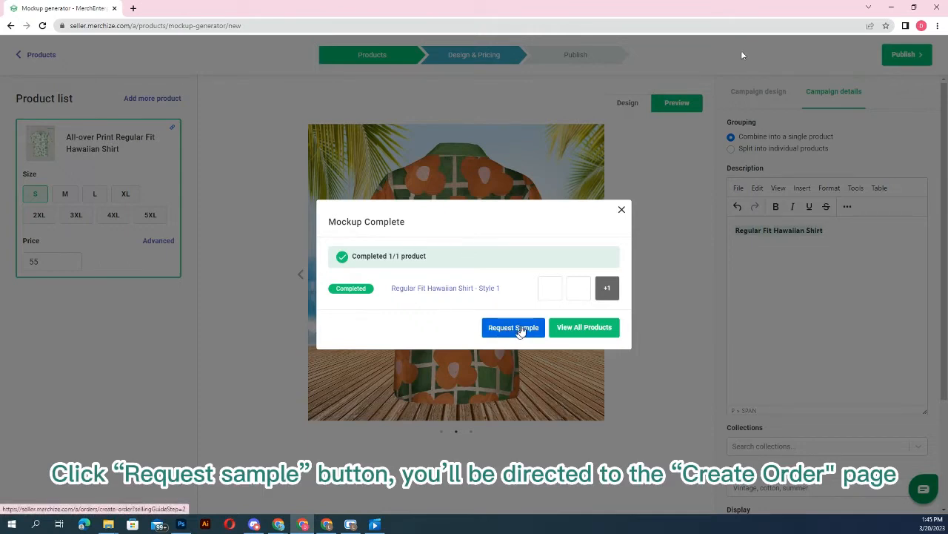
pyautogui.click(513, 327)
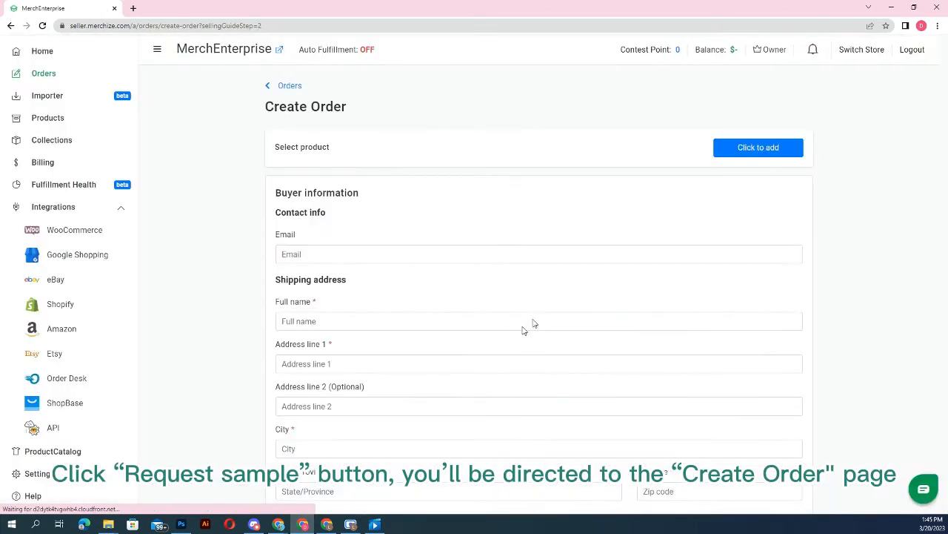
pyautogui.click(759, 148)
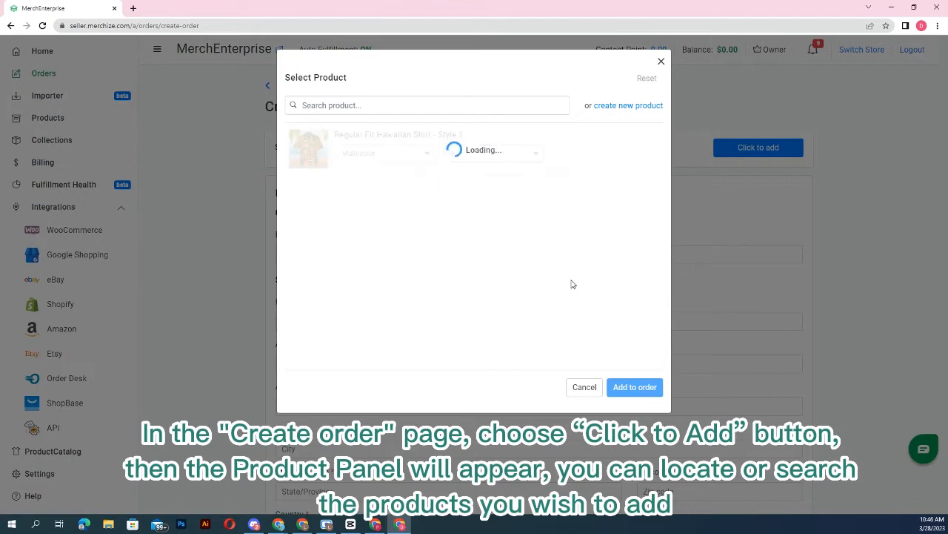
pyautogui.click(634, 387)
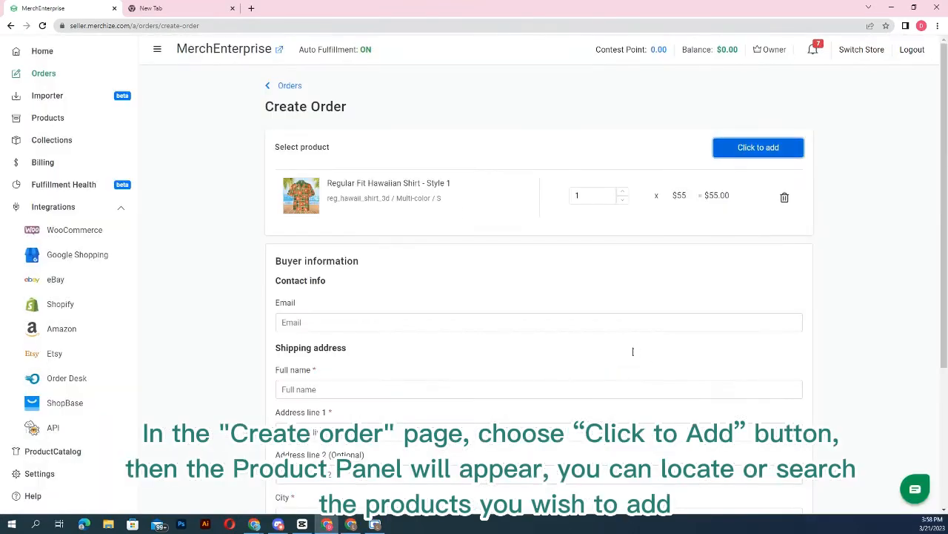
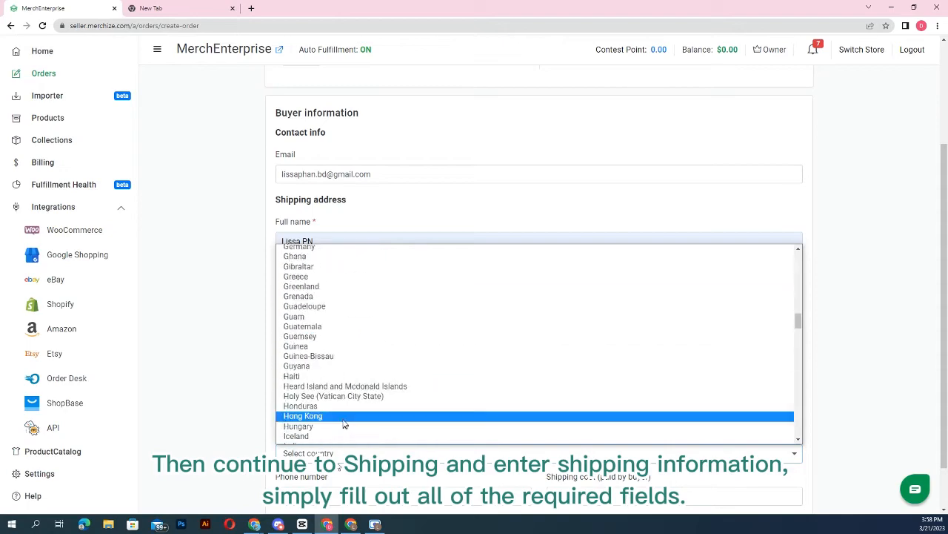
pyautogui.scroll(-3)
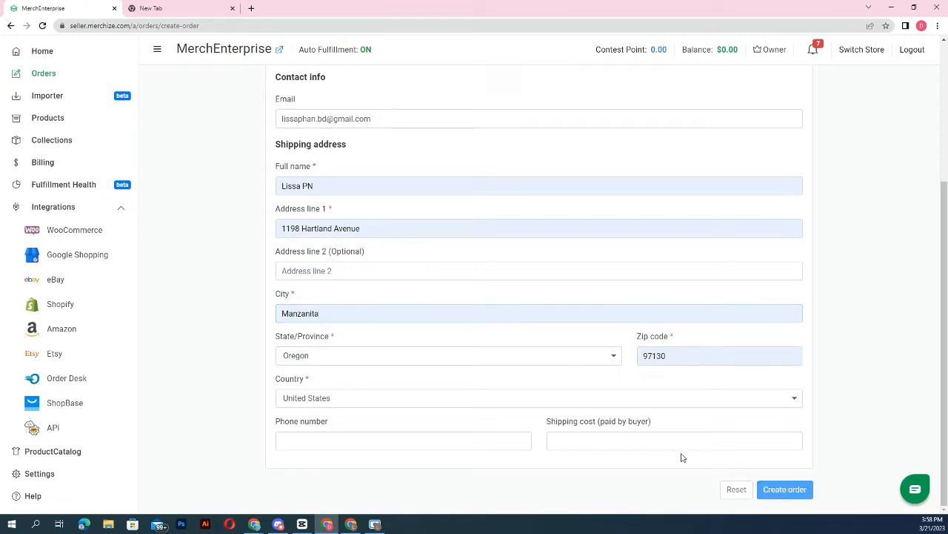
# Create the sample order, then enable Fulfillment By Merchize under Settings > Fulfillment
pyautogui.click(786, 489)
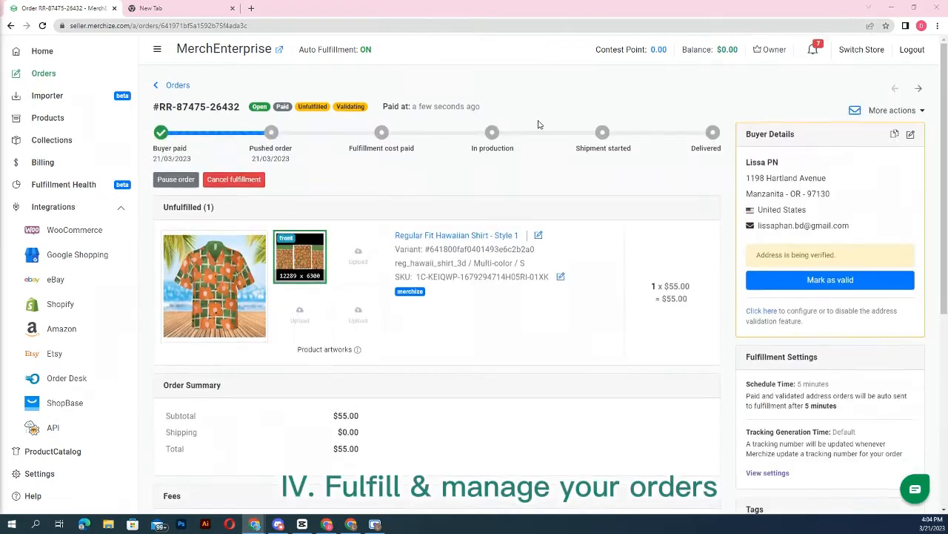
pyautogui.scroll(-3)
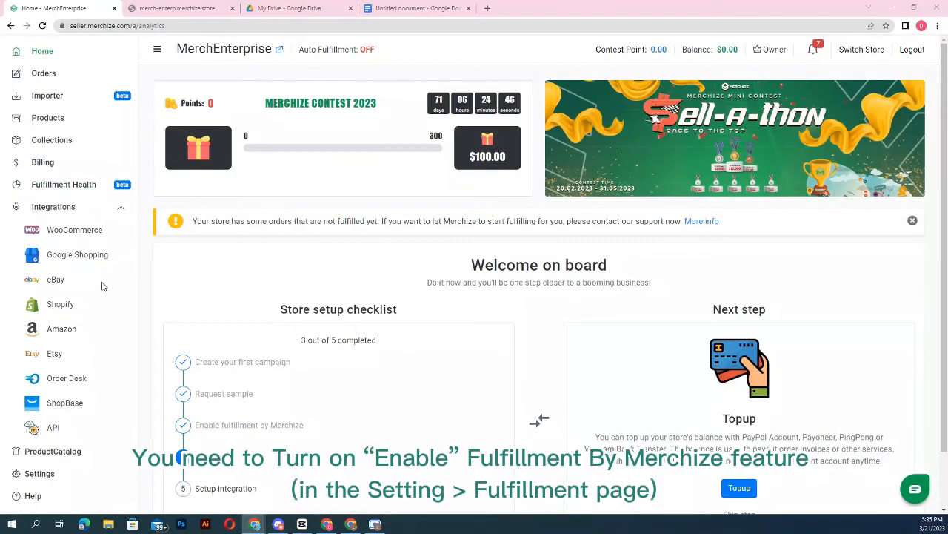
pyautogui.click(38, 472)
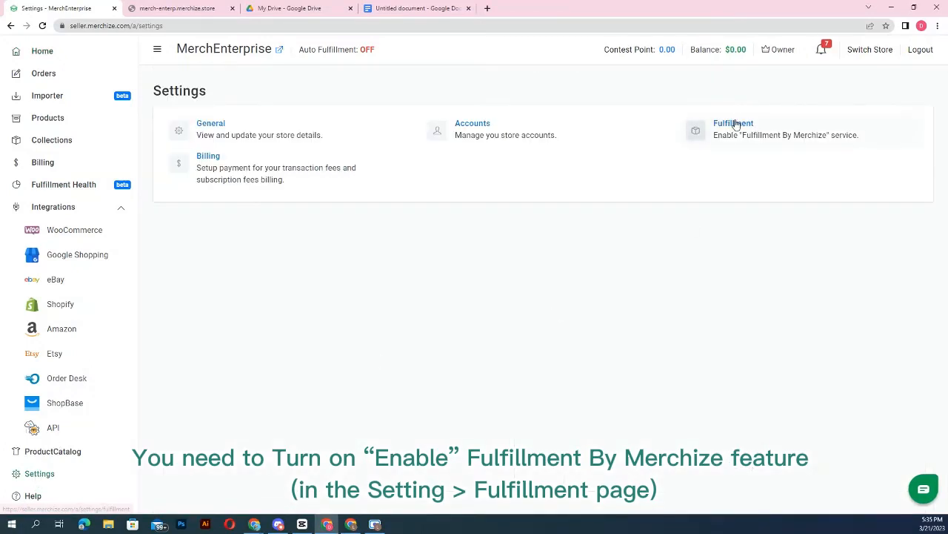
pyautogui.click(732, 123)
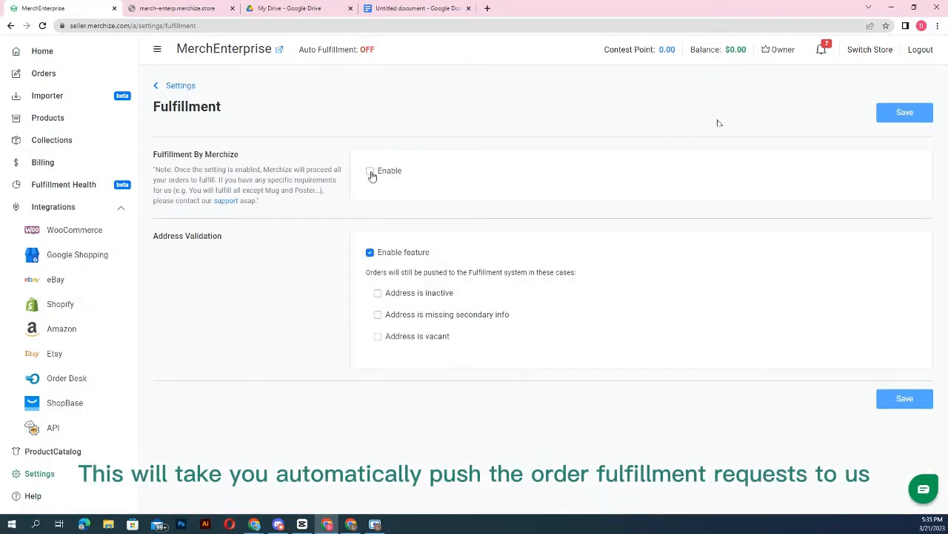
pyautogui.click(369, 170)
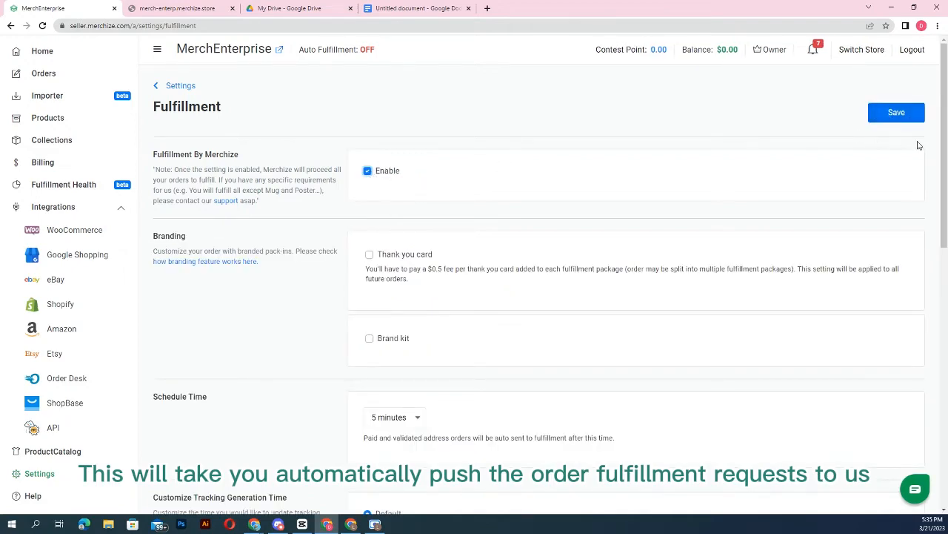
pyautogui.click(42, 50)
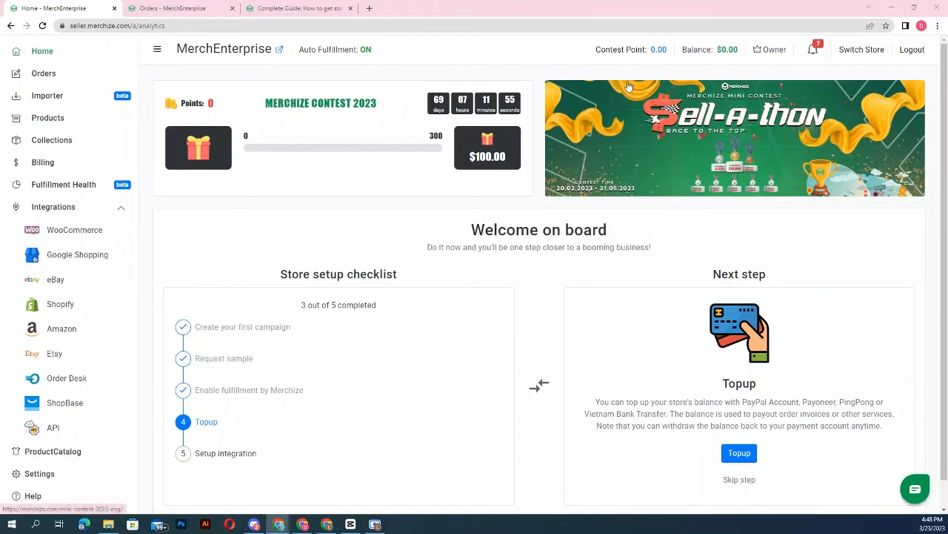
pyautogui.click(43, 73)
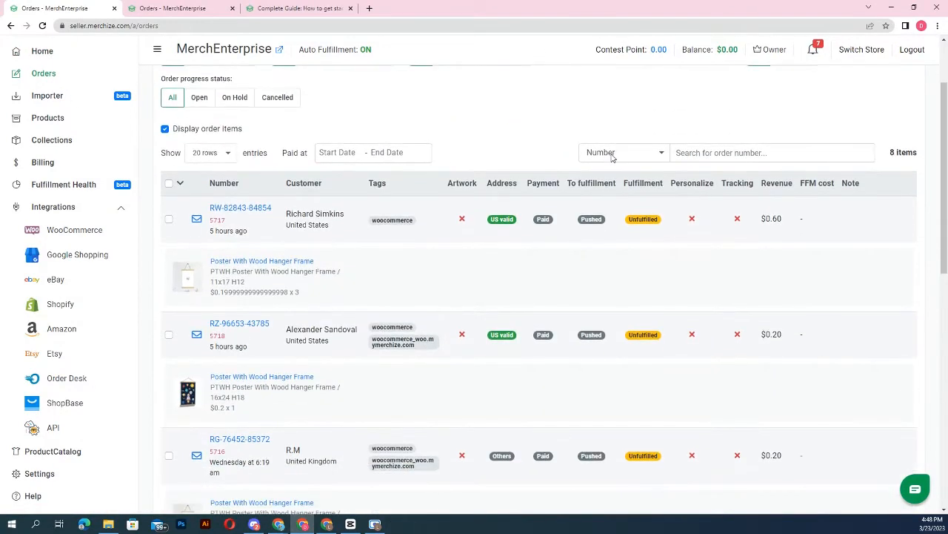
pyautogui.scroll(-3)
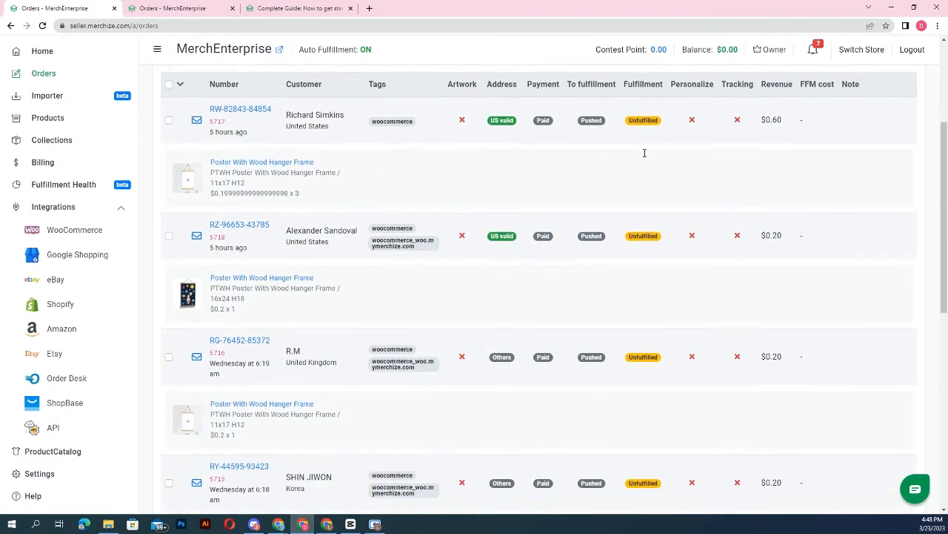
pyautogui.moveTo(789, 216)
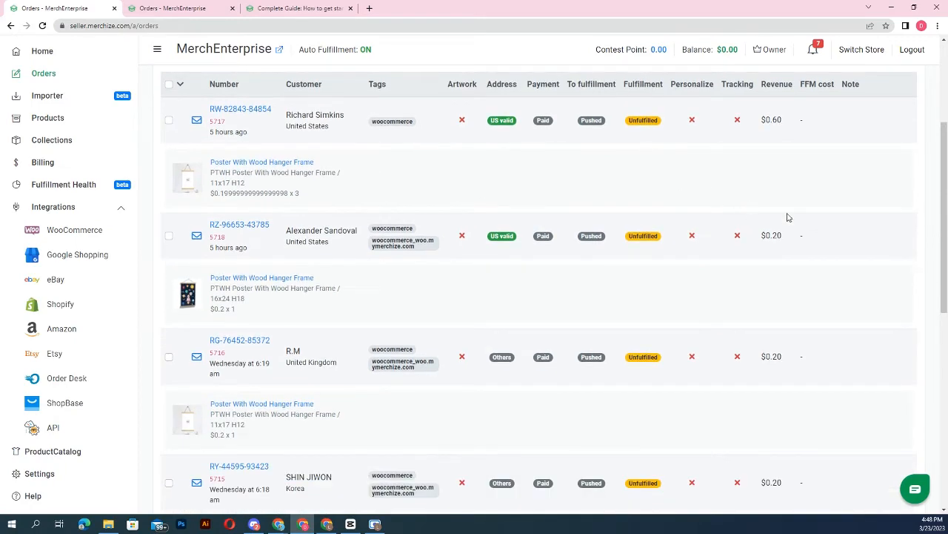
pyautogui.scroll(-3)
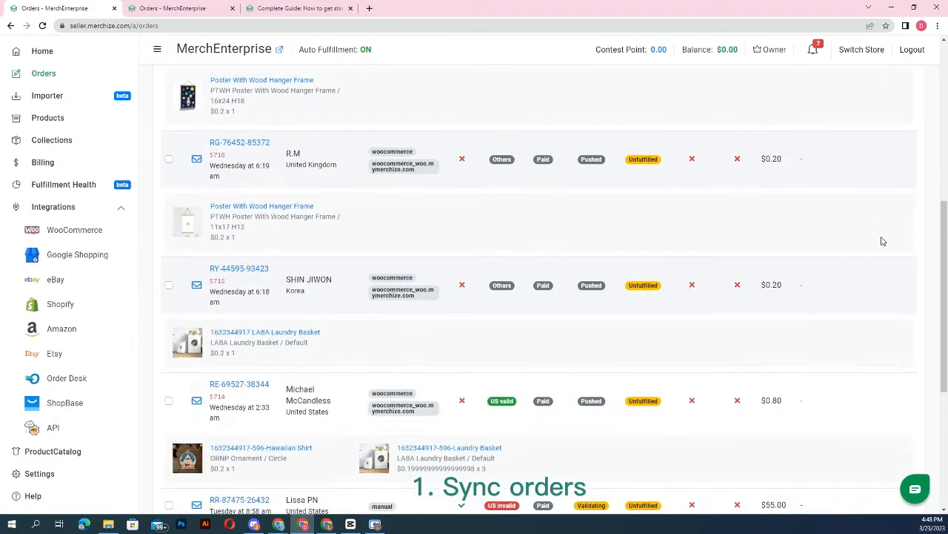
pyautogui.scroll(-3)
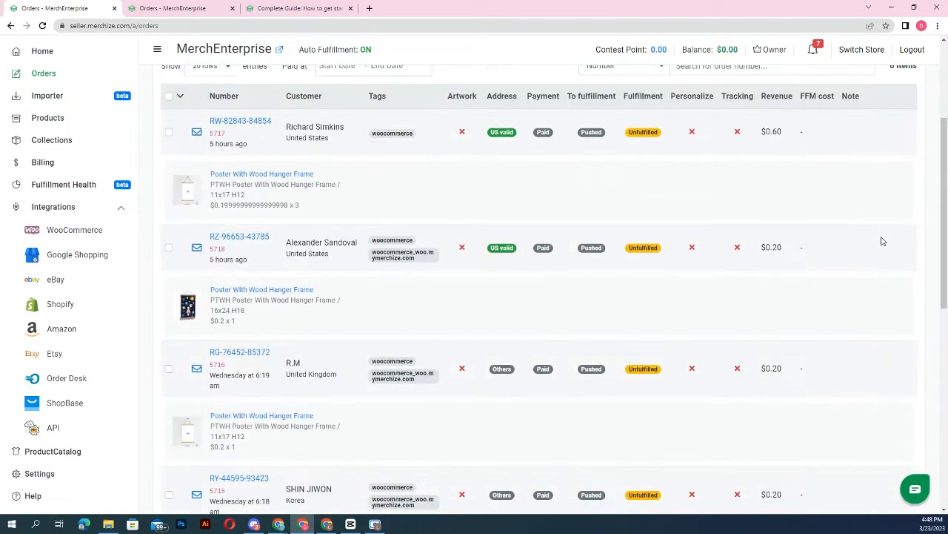
pyautogui.moveTo(240, 120)
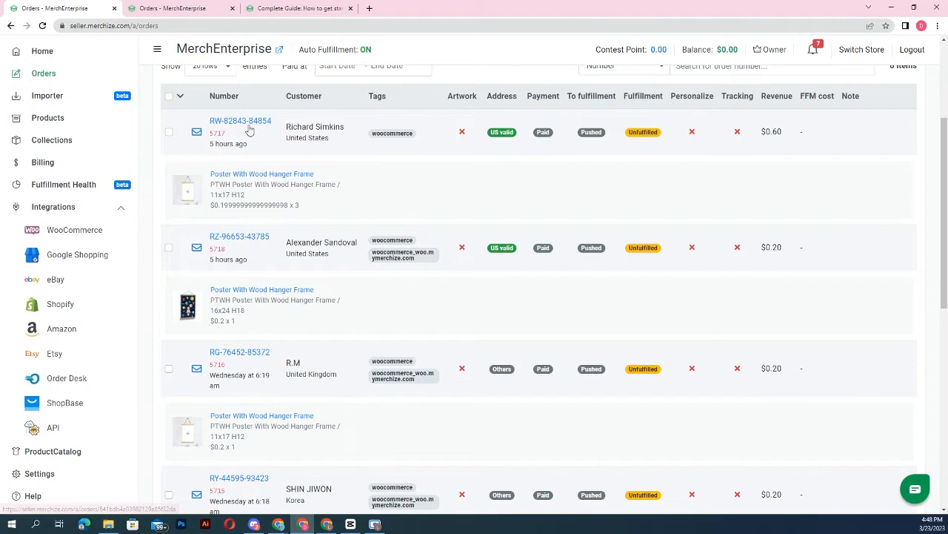
pyautogui.click(240, 120)
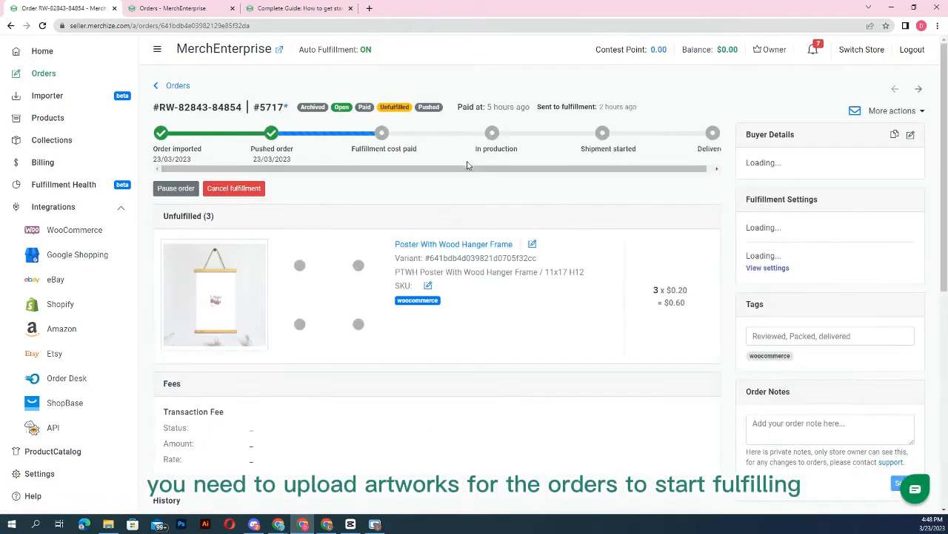
pyautogui.click(299, 264)
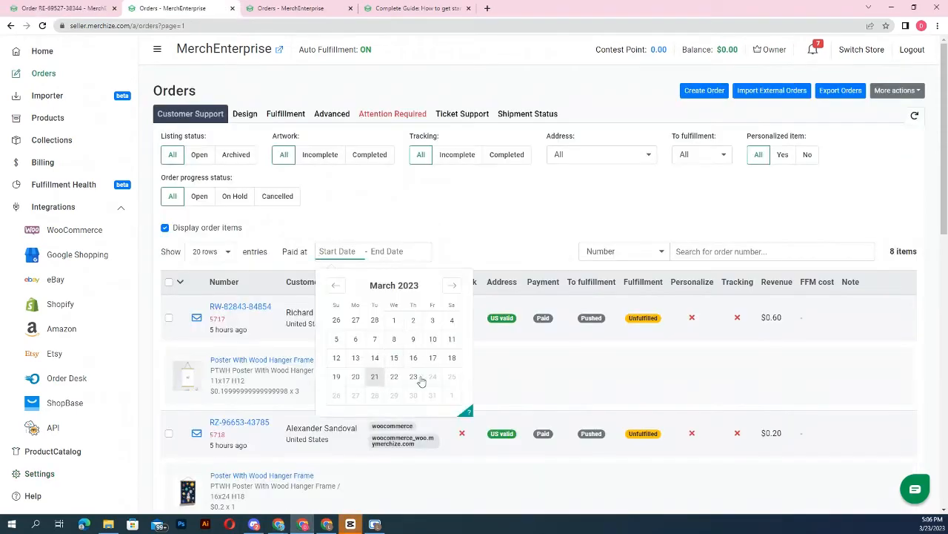
pyautogui.write('ha')
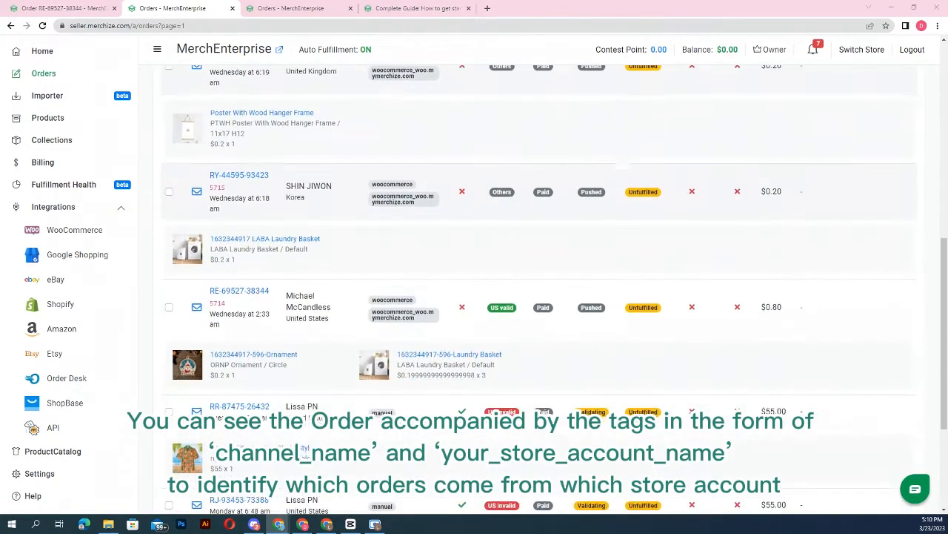
pyautogui.scroll(-3)
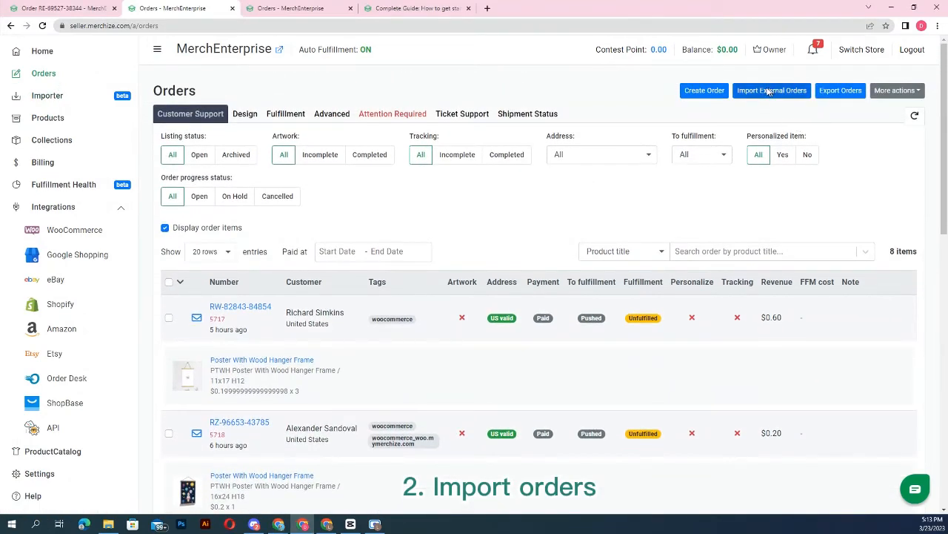
# Download the Merchize example CSV template for external orders and start the Merchize CSV import
pyautogui.click(771, 91)
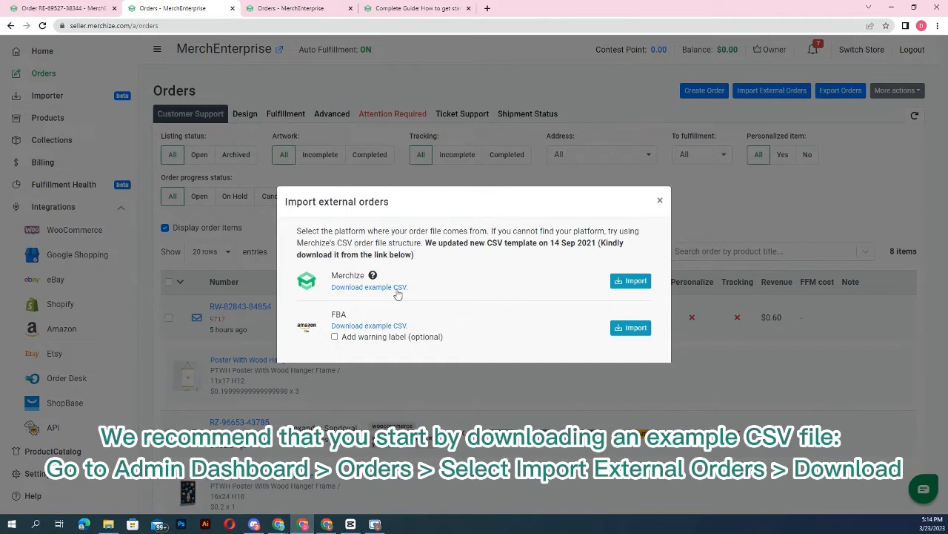
pyautogui.click(368, 287)
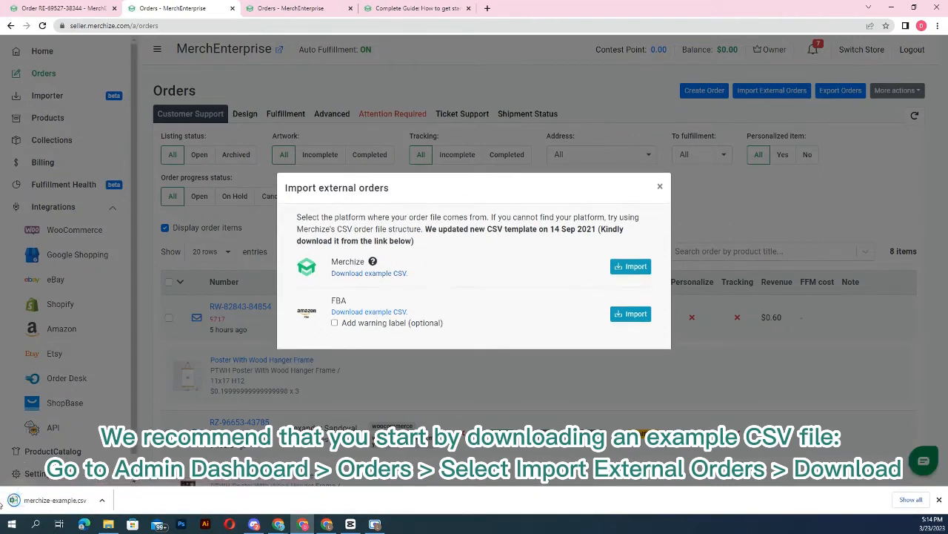
pyautogui.click(367, 273)
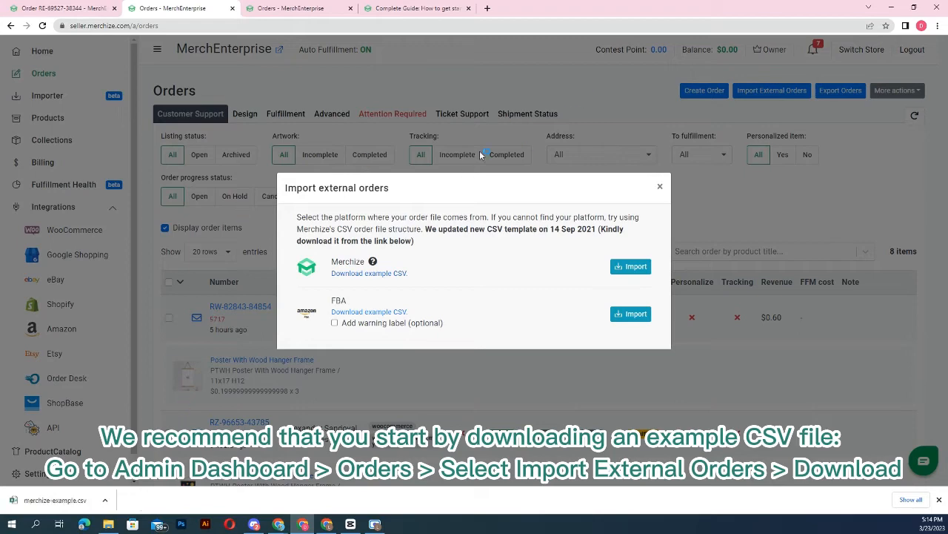
pyautogui.click(367, 273)
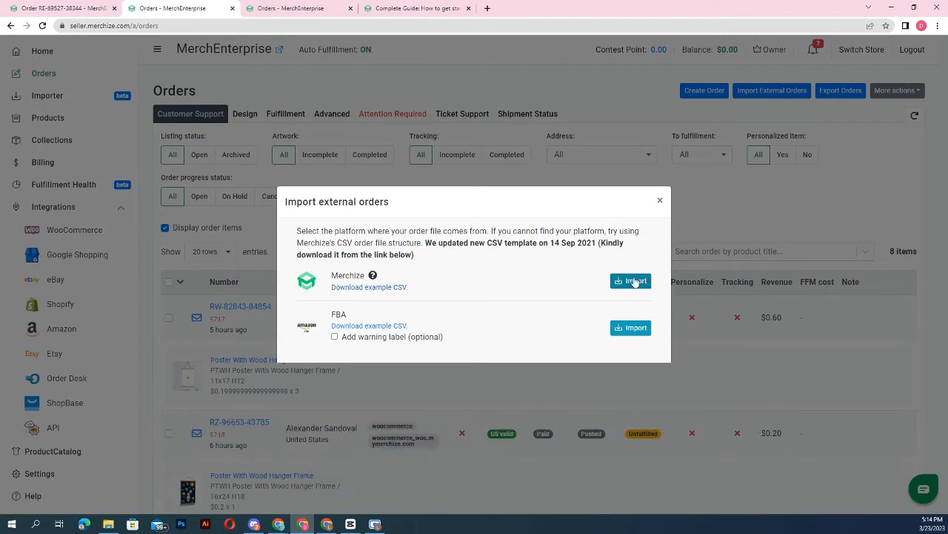
pyautogui.moveTo(636, 283)
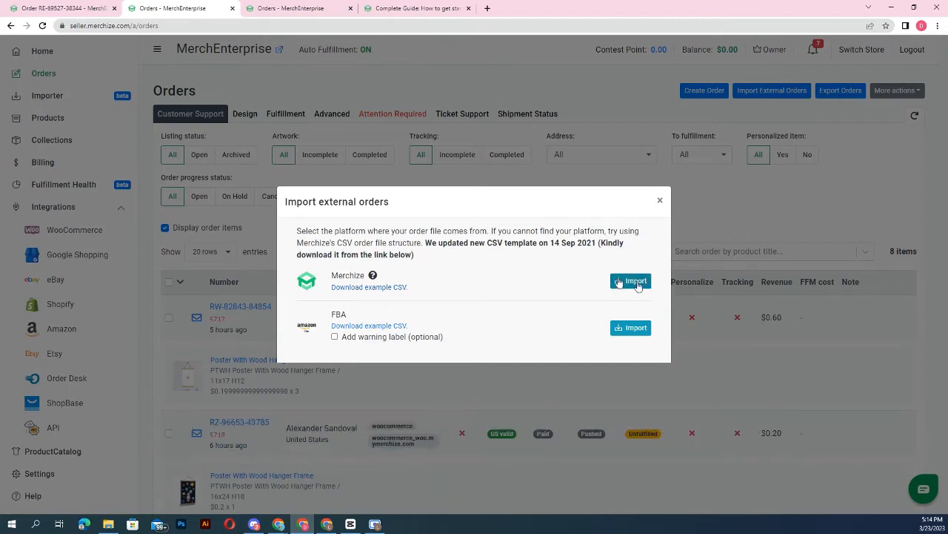
pyautogui.click(659, 200)
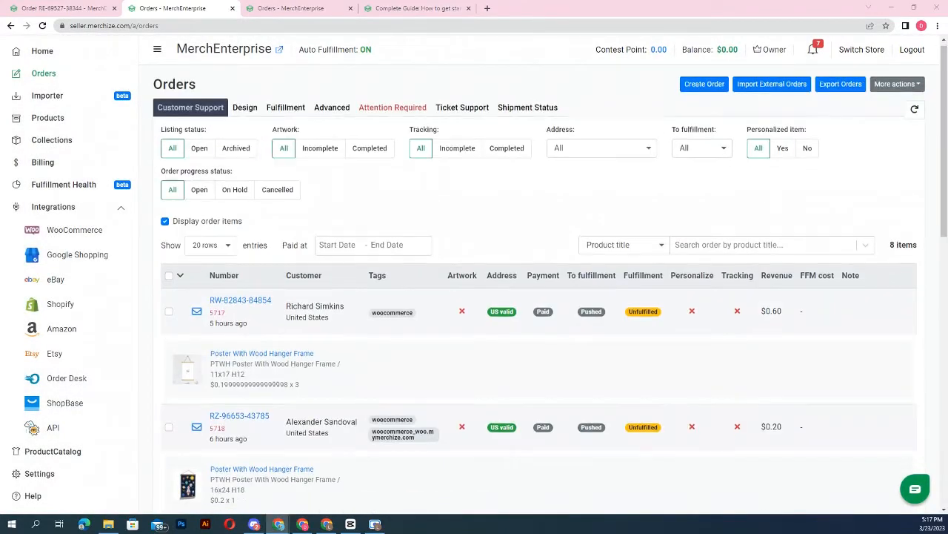
pyautogui.scroll(-3)
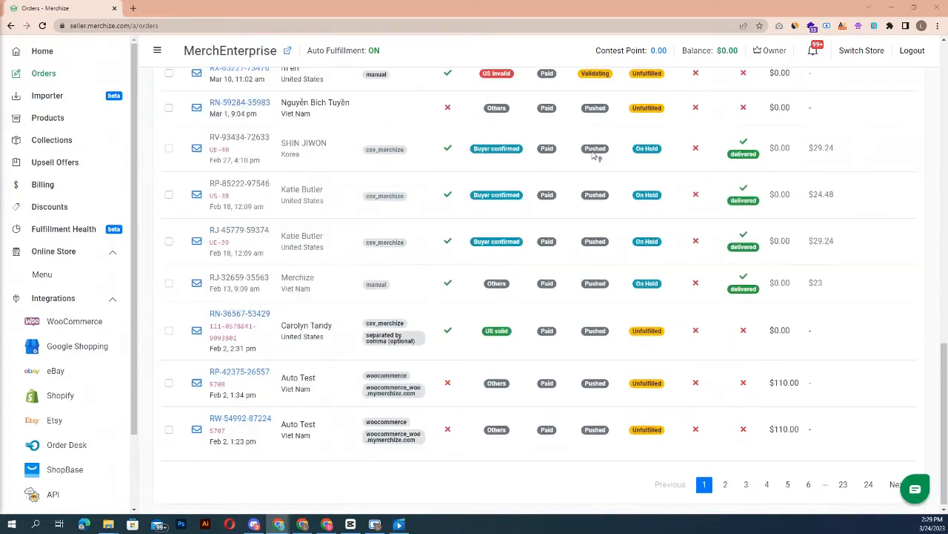
pyautogui.scroll(-3)
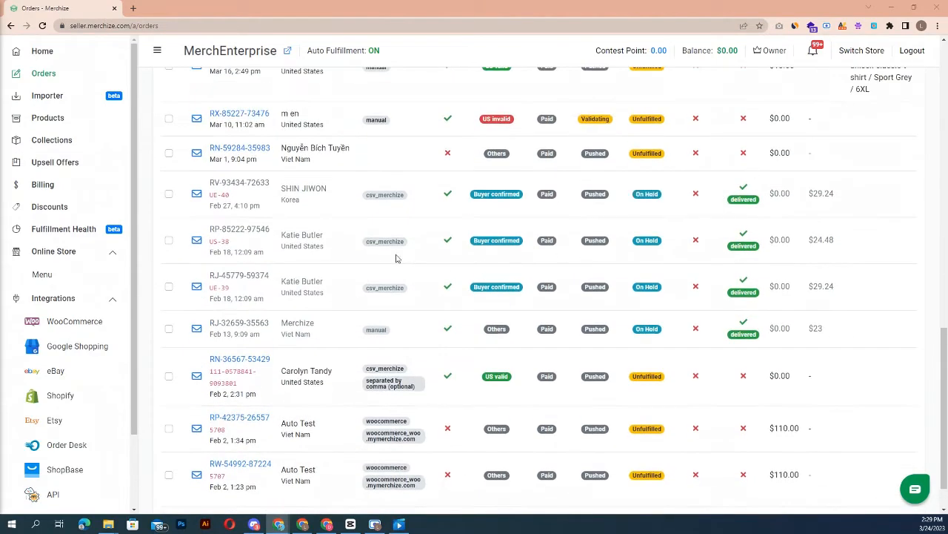
pyautogui.click(240, 274)
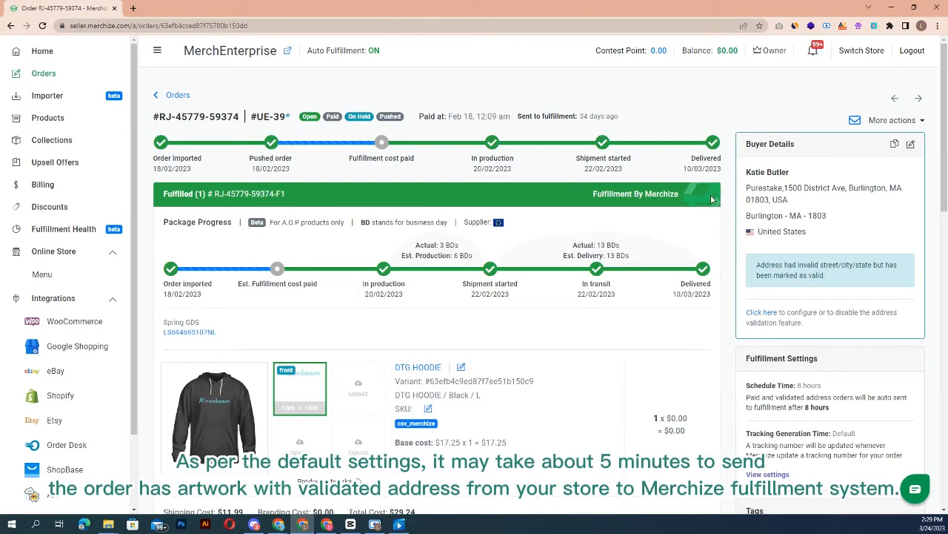
pyautogui.moveTo(708, 226)
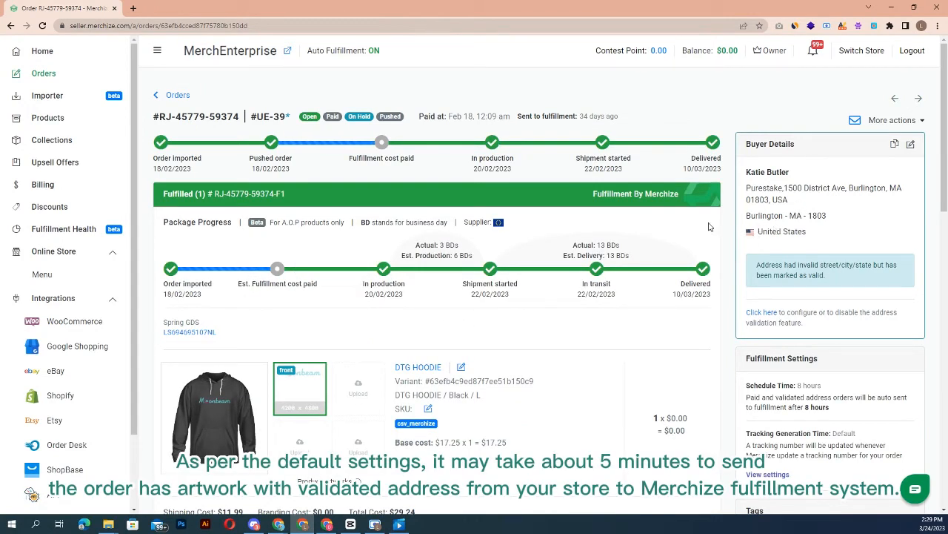
pyautogui.scroll(-3)
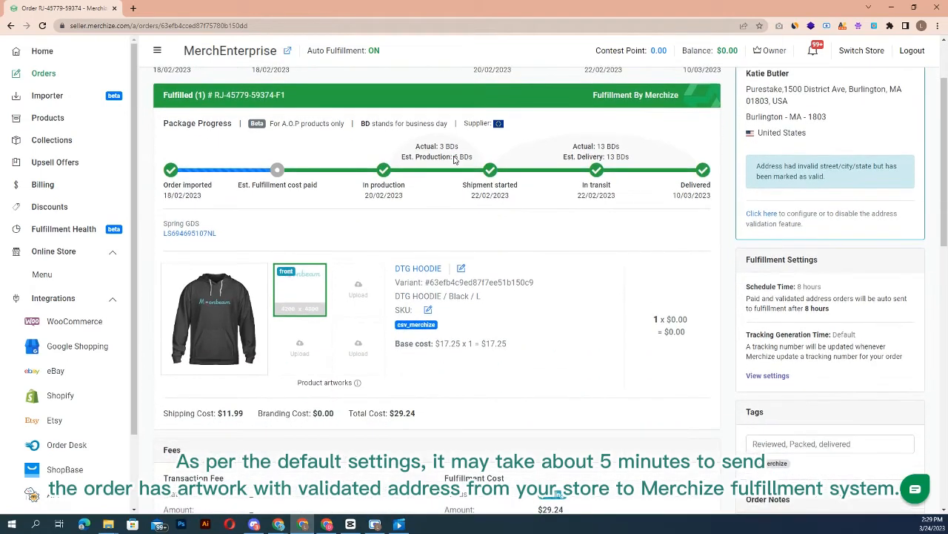
pyautogui.scroll(-3)
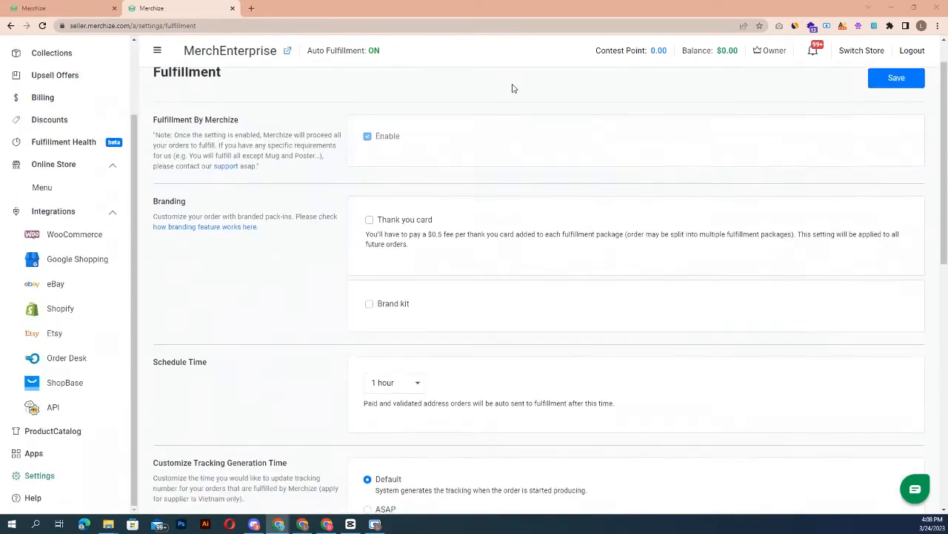
# Set the fulfillment Schedule Time to 8 hours for auto-sending paid, validated orders
pyautogui.scroll(-3)
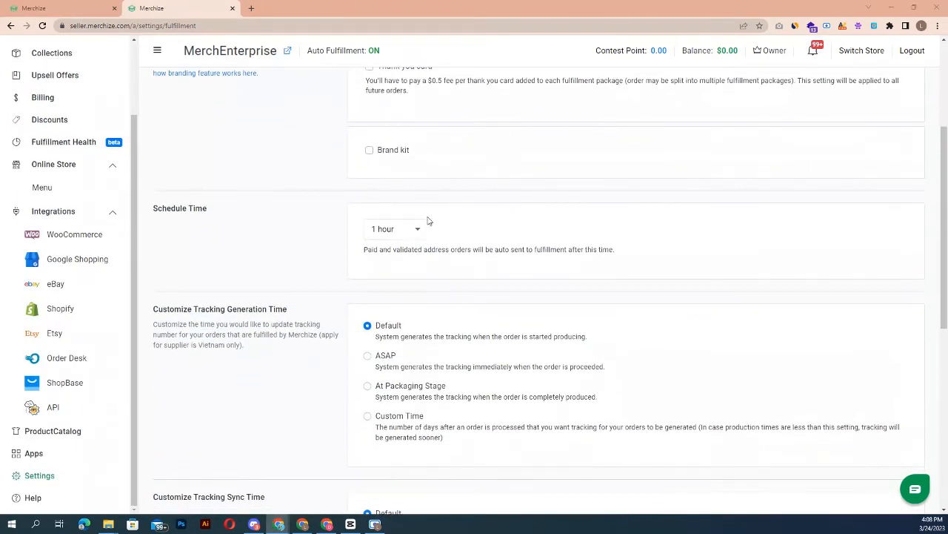
pyautogui.click(394, 228)
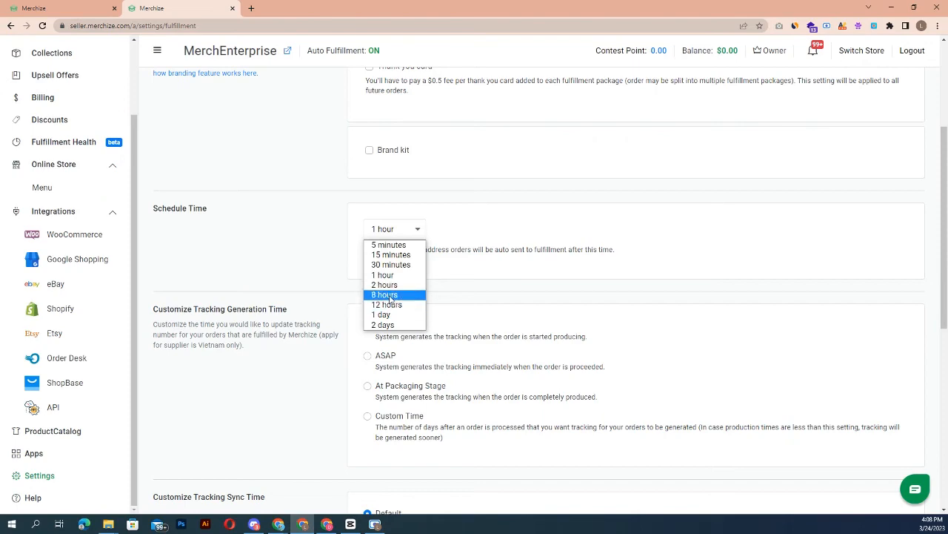
pyautogui.click(386, 295)
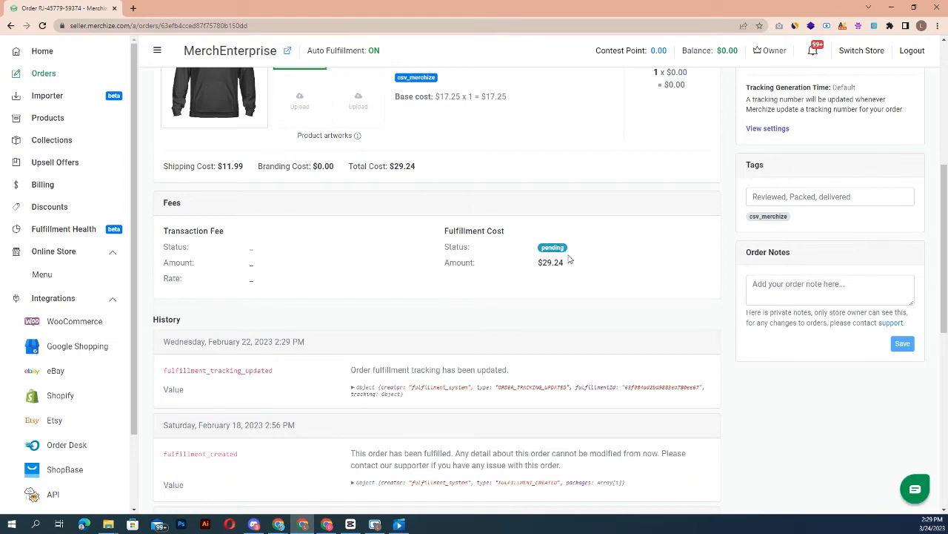
pyautogui.scroll(-3)
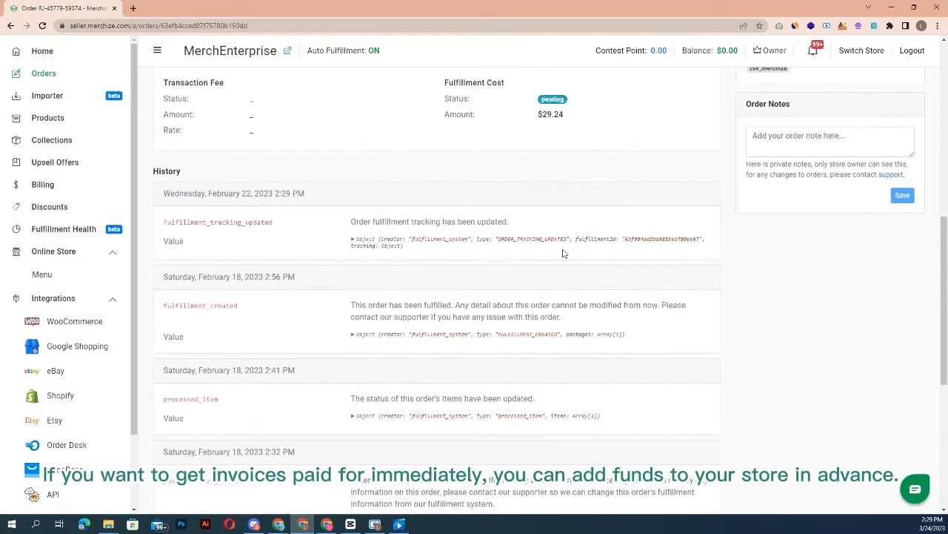
pyautogui.scroll(-3)
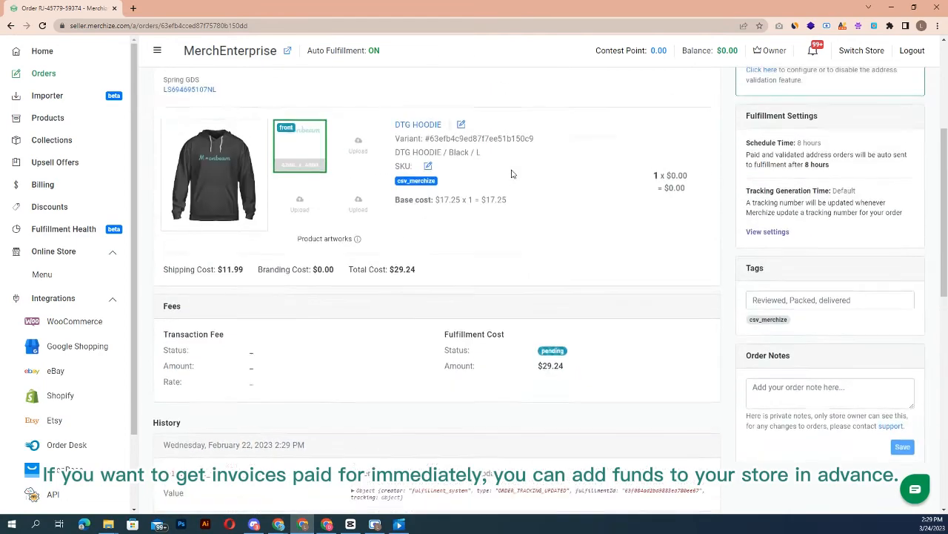
pyautogui.scroll(3)
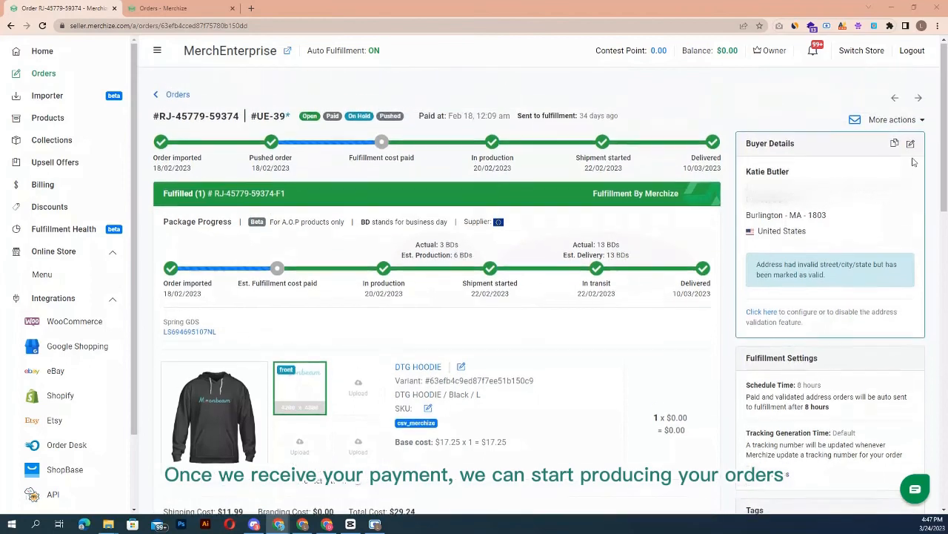
pyautogui.click(911, 143)
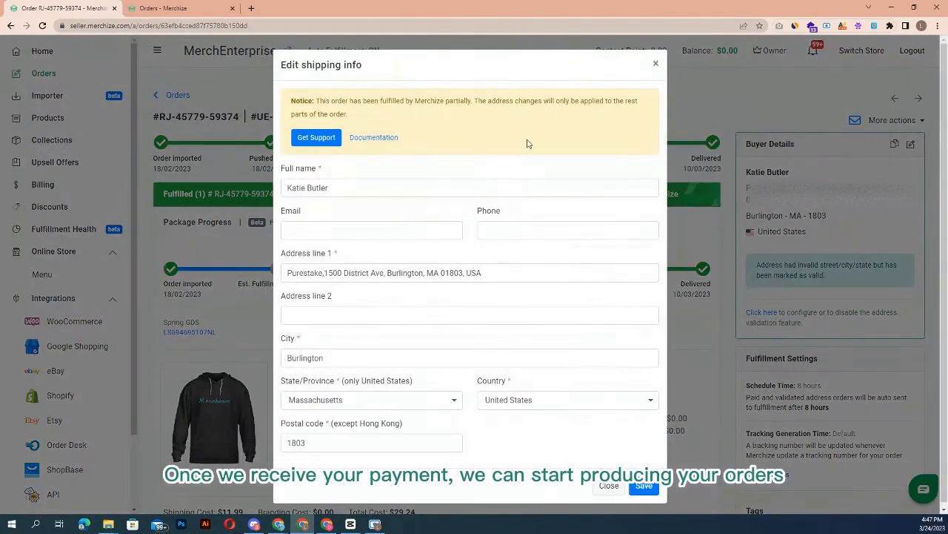
pyautogui.moveTo(352, 406)
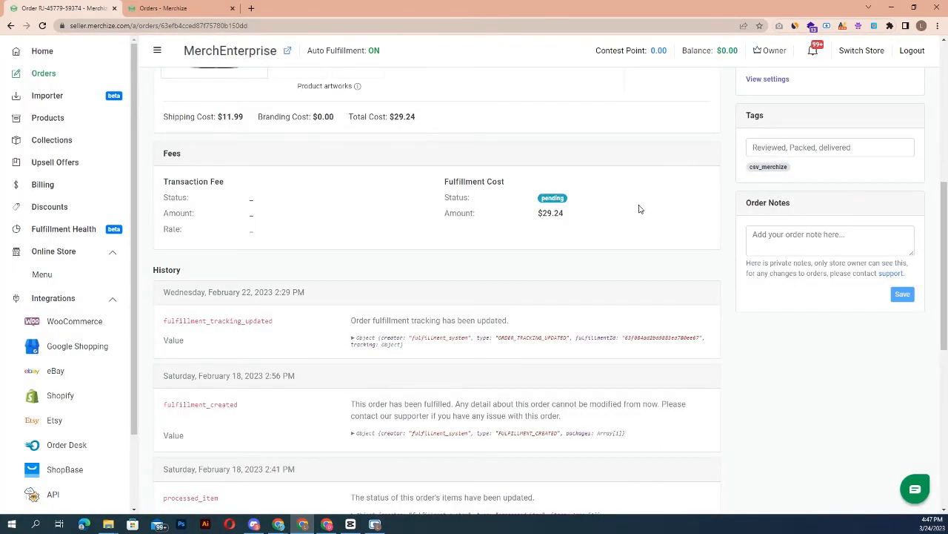
pyautogui.scroll(-3)
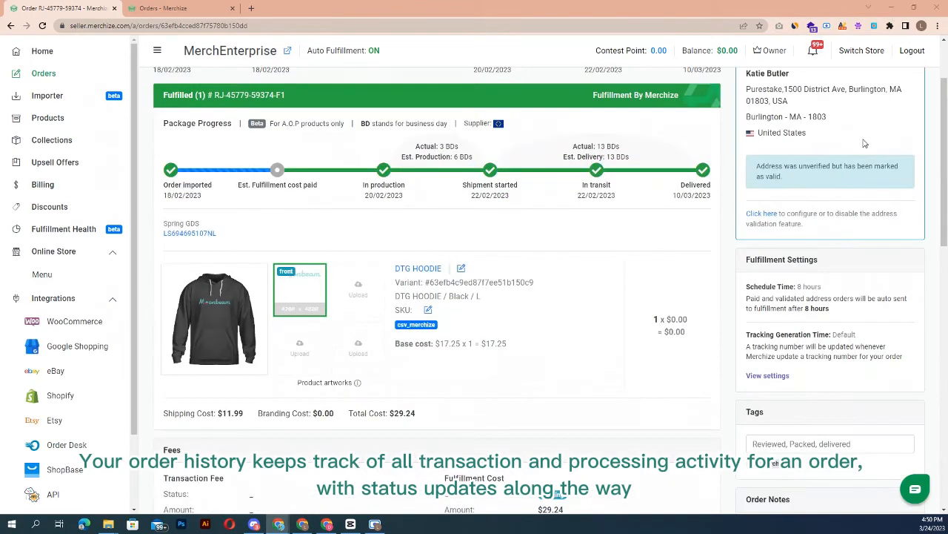
pyautogui.scroll(-3)
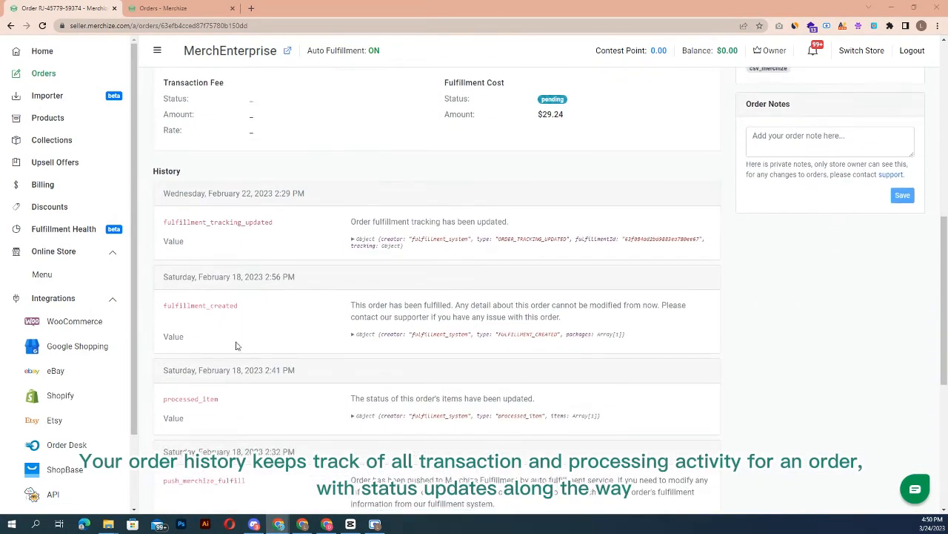
pyautogui.scroll(-3)
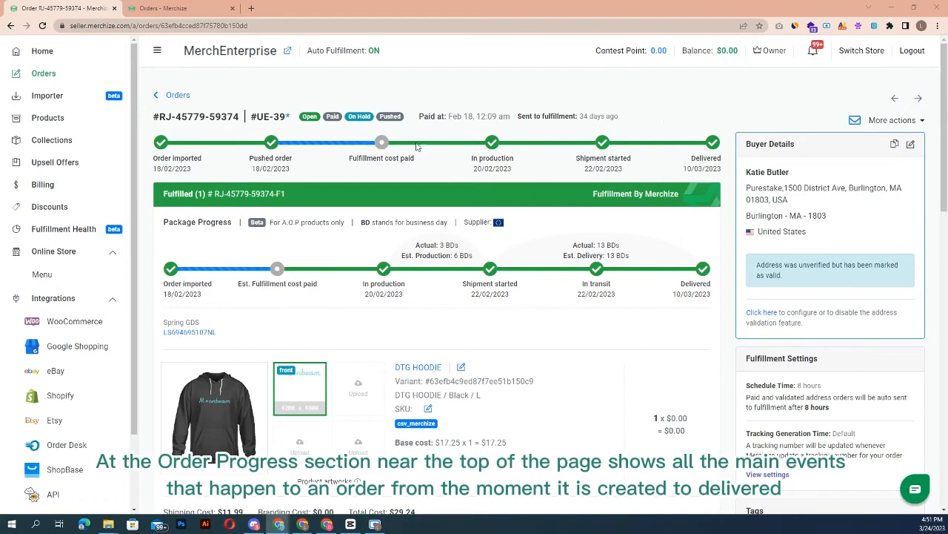
pyautogui.moveTo(674, 156)
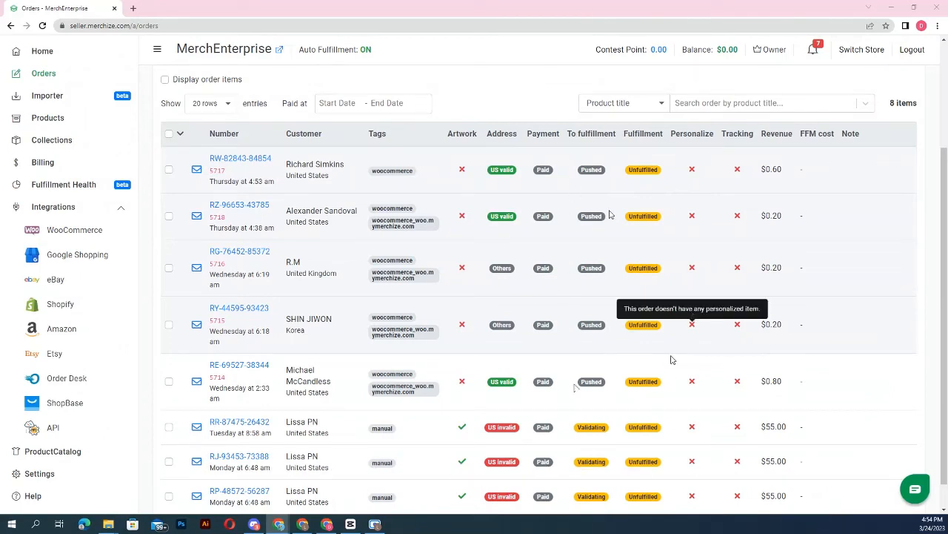
pyautogui.moveTo(624, 175)
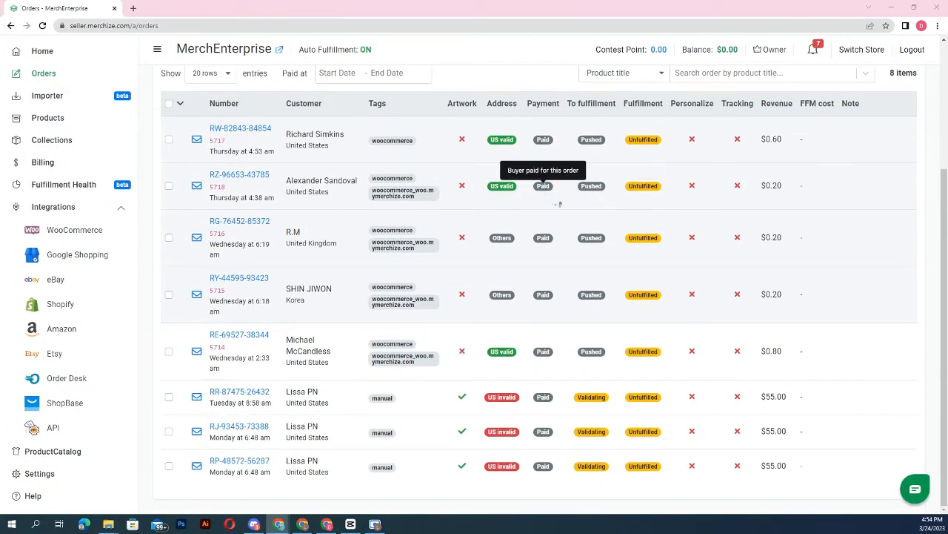
# Open the store's Billing overview from the left sidebar
pyautogui.click(42, 183)
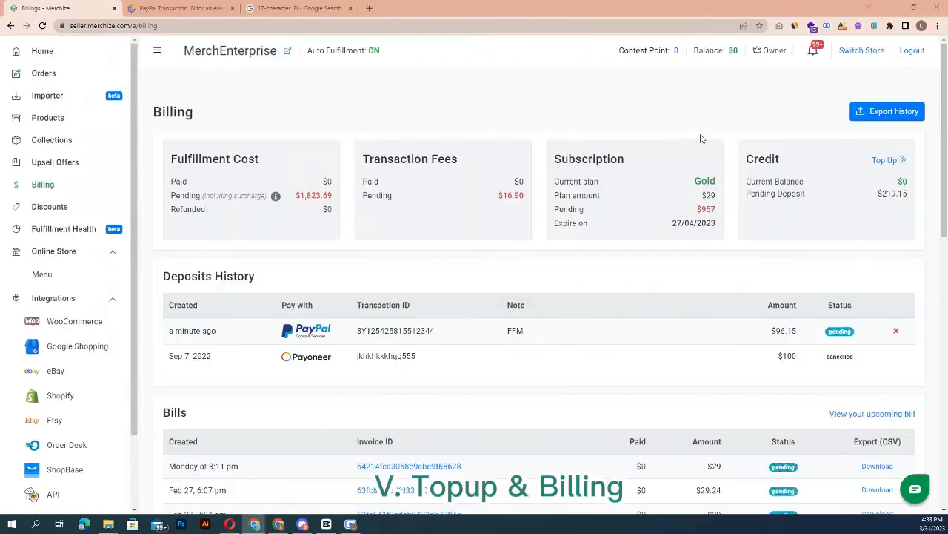
pyautogui.moveTo(452, 104)
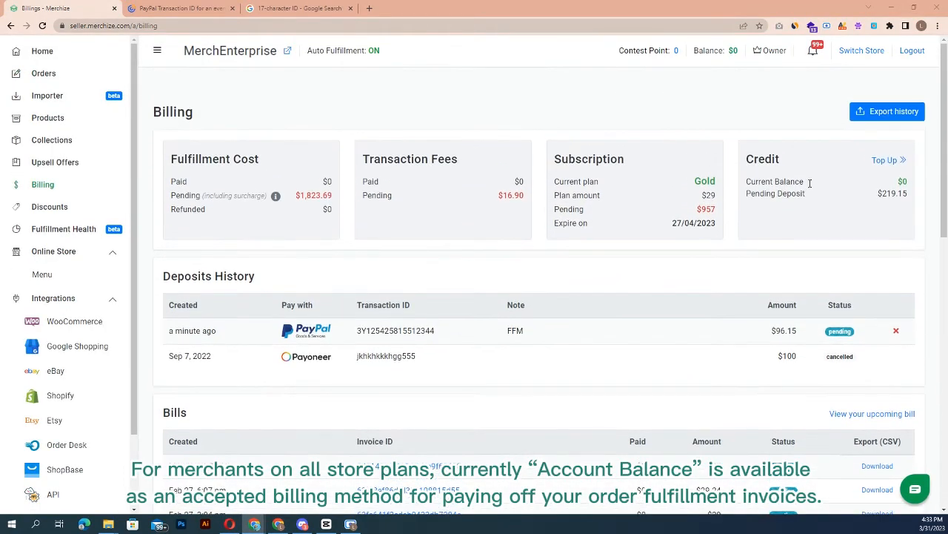
pyautogui.moveTo(794, 62)
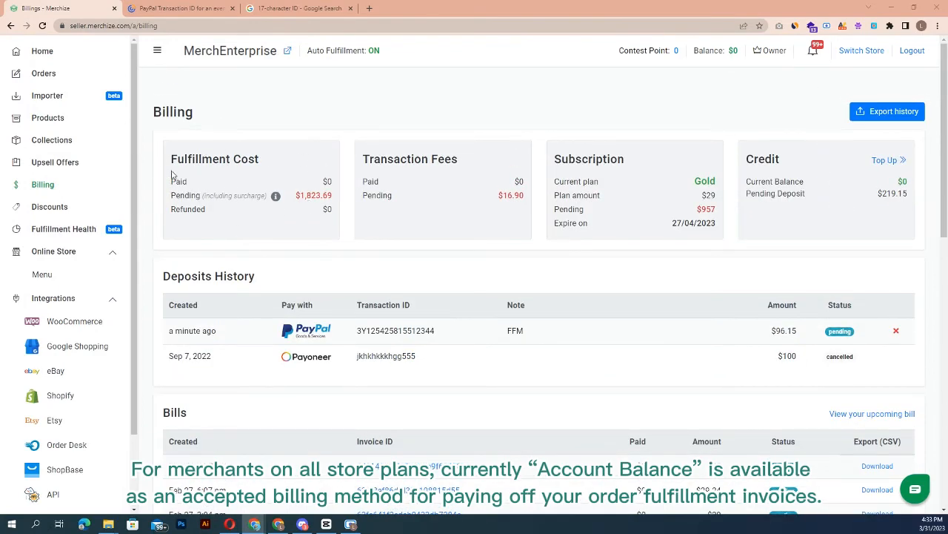
pyautogui.moveTo(759, 148)
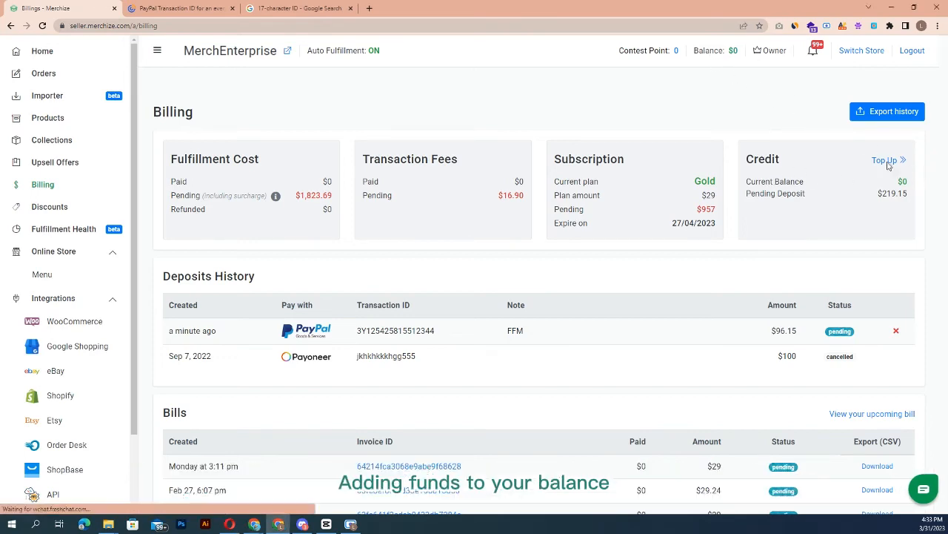
pyautogui.click(885, 160)
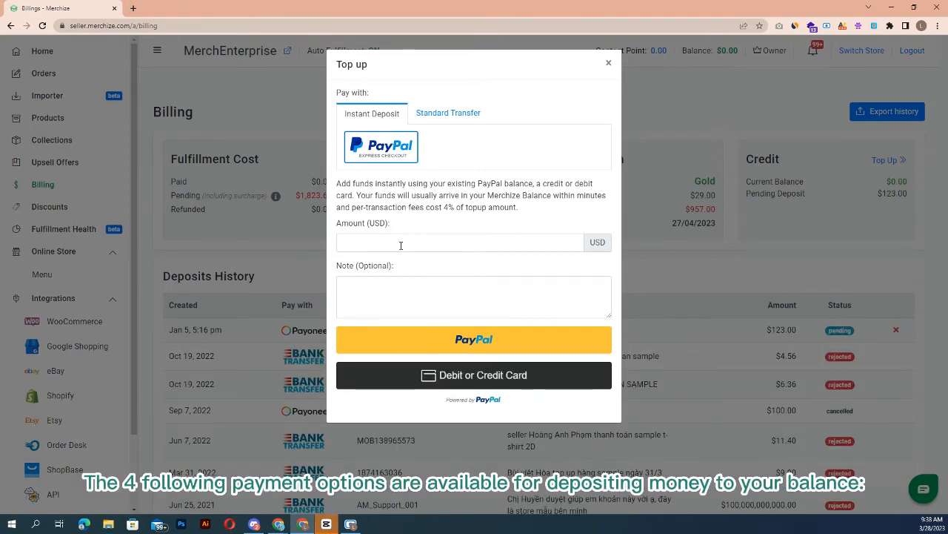
pyautogui.click(447, 113)
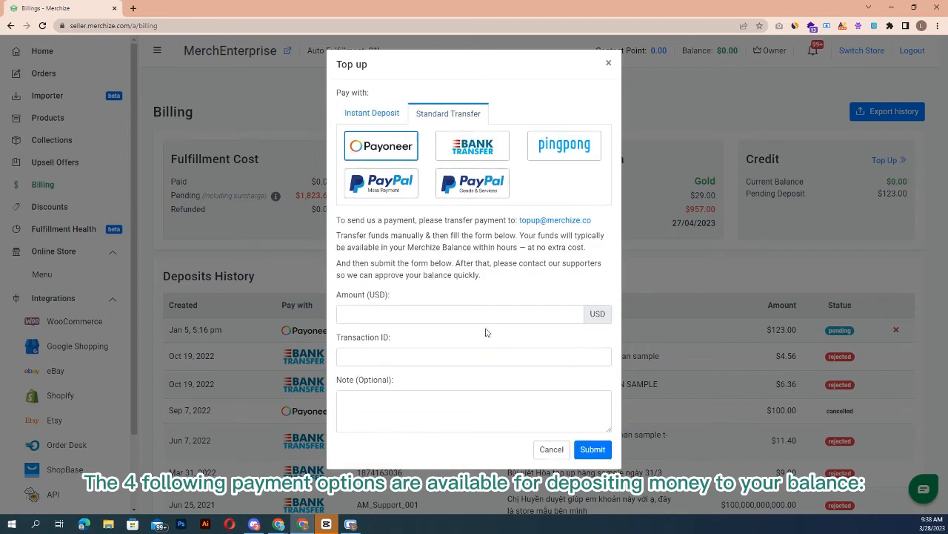
pyautogui.moveTo(477, 302)
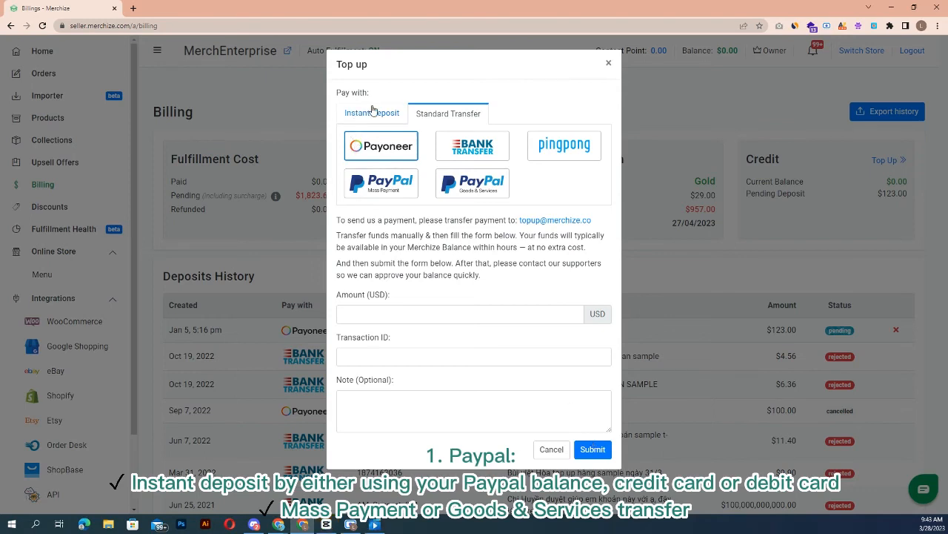
pyautogui.click(372, 112)
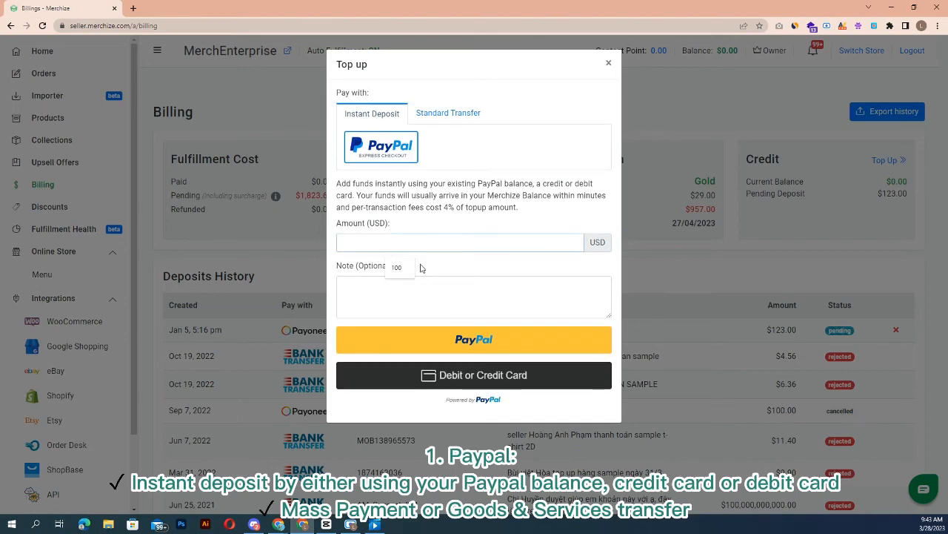
pyautogui.write('100')
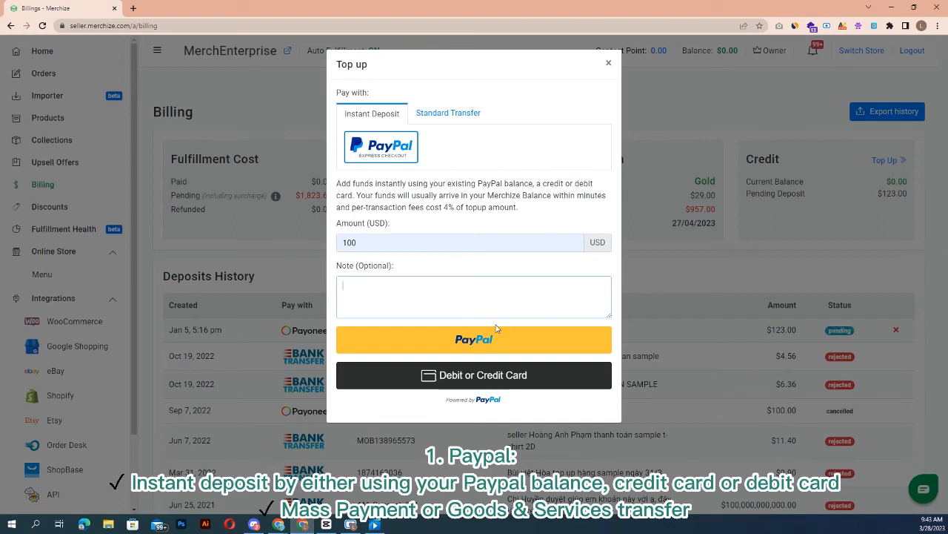
pyautogui.moveTo(537, 217)
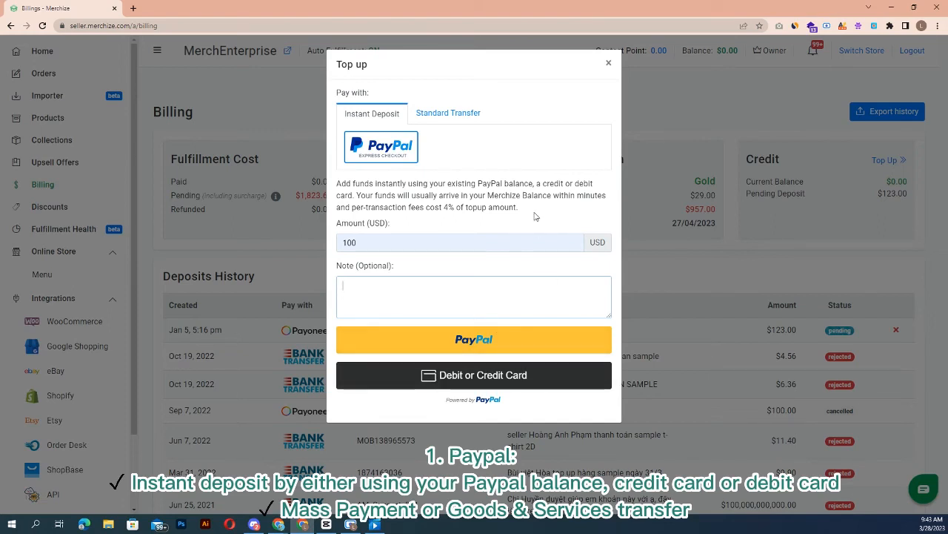
pyautogui.click(448, 113)
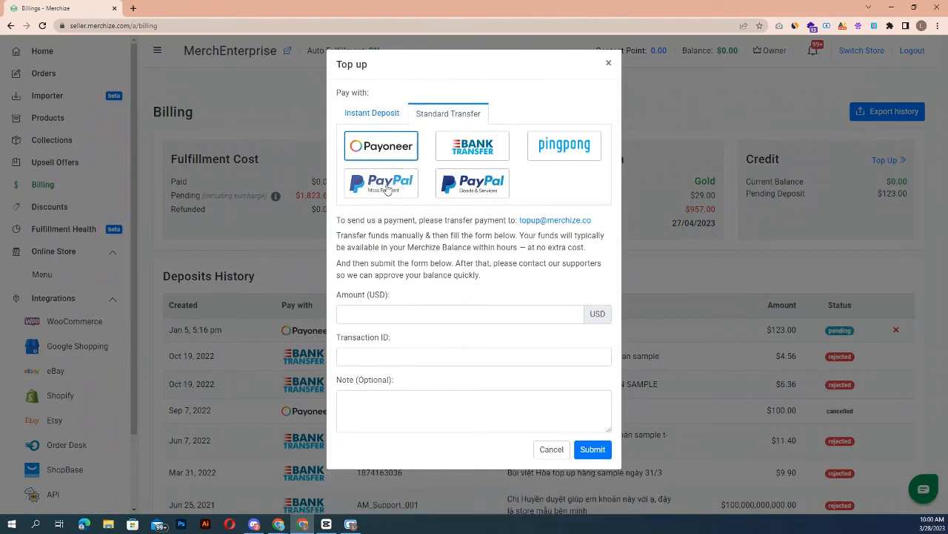
pyautogui.click(472, 184)
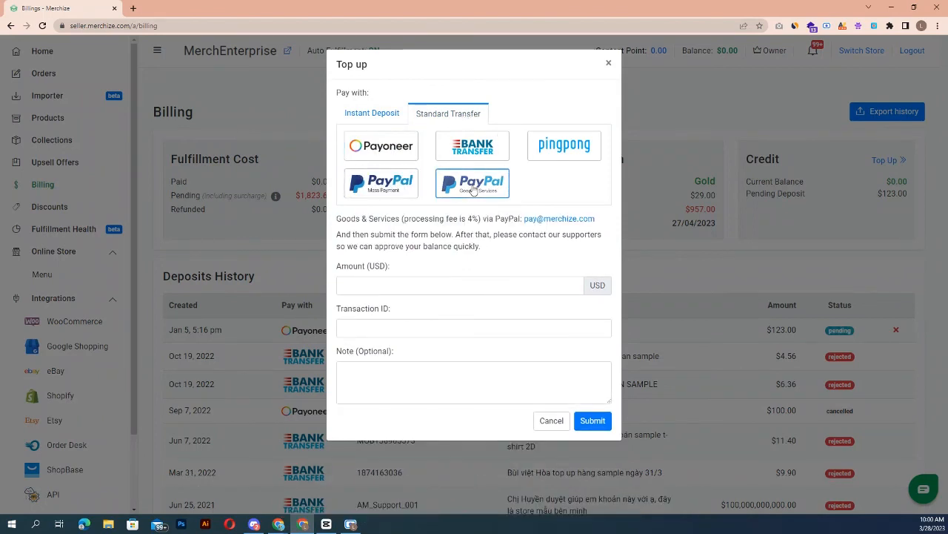
pyautogui.click(372, 113)
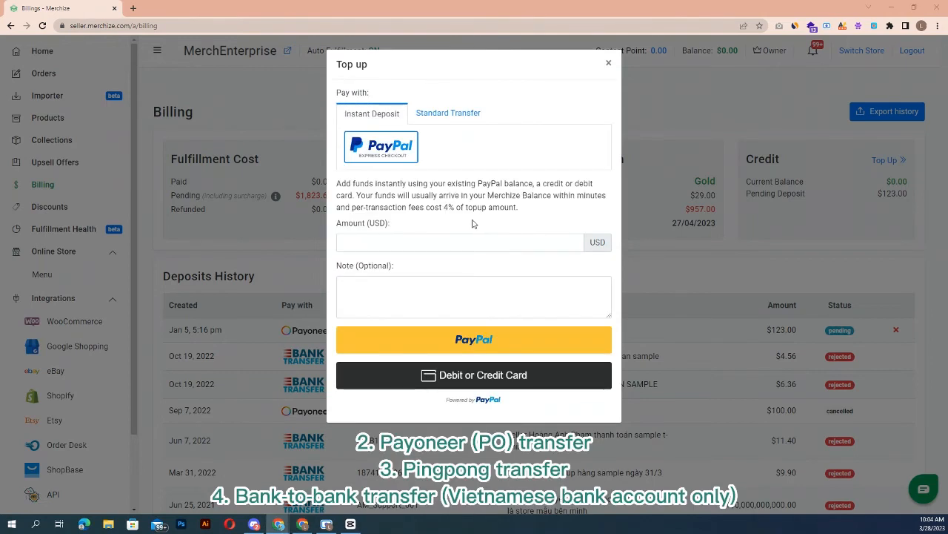
pyautogui.click(447, 113)
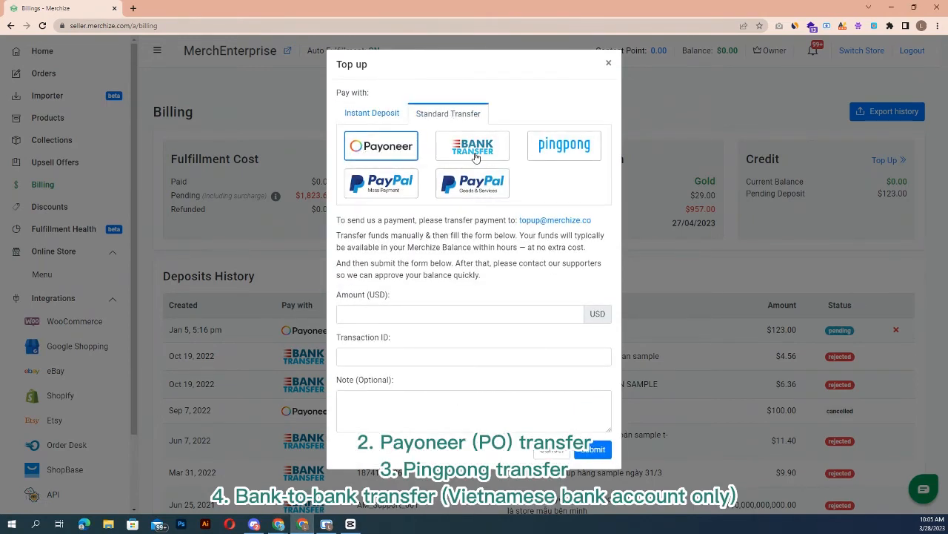
pyautogui.click(563, 145)
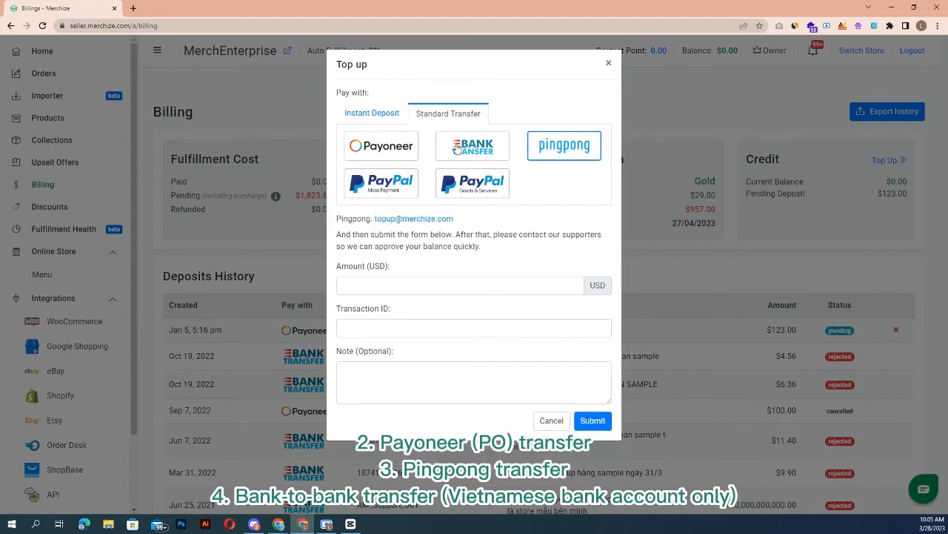
pyautogui.click(471, 145)
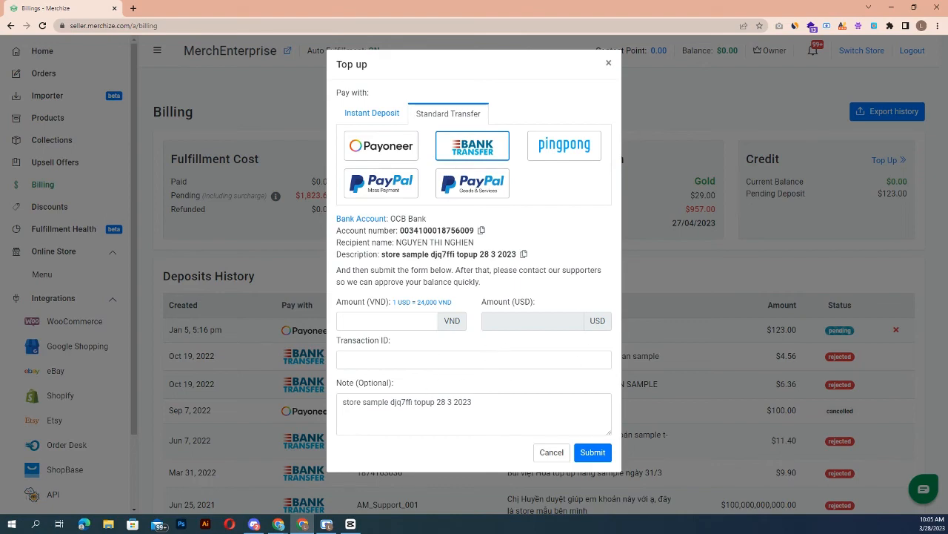
pyautogui.click(593, 452)
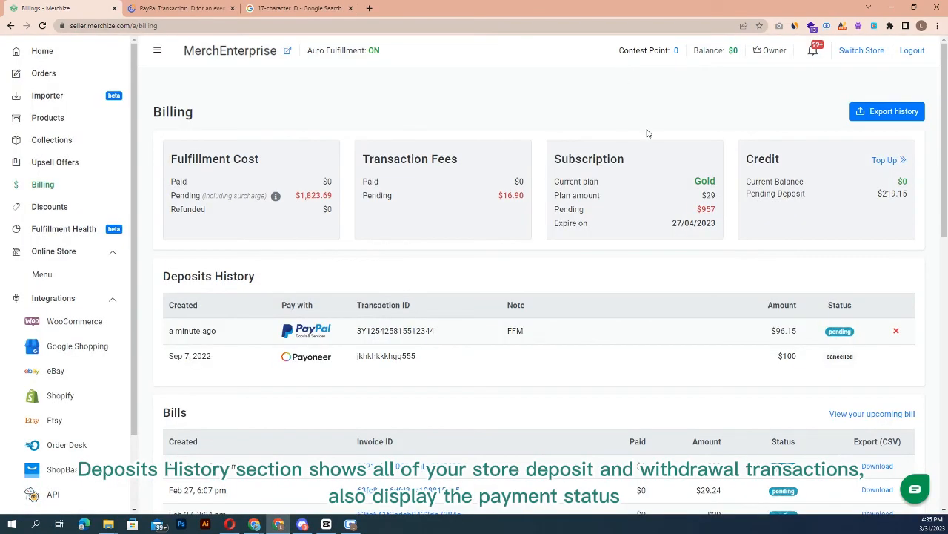
pyautogui.scroll(-3)
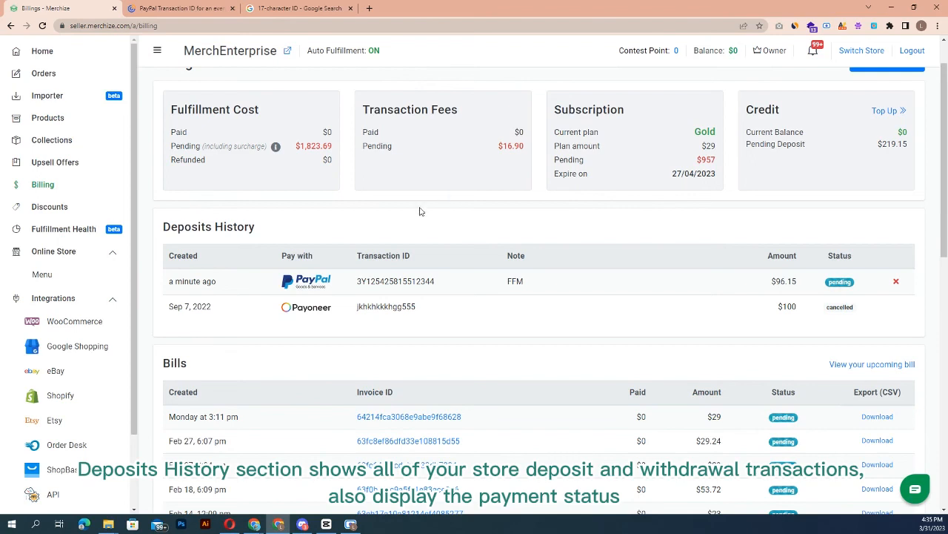
pyautogui.moveTo(738, 277)
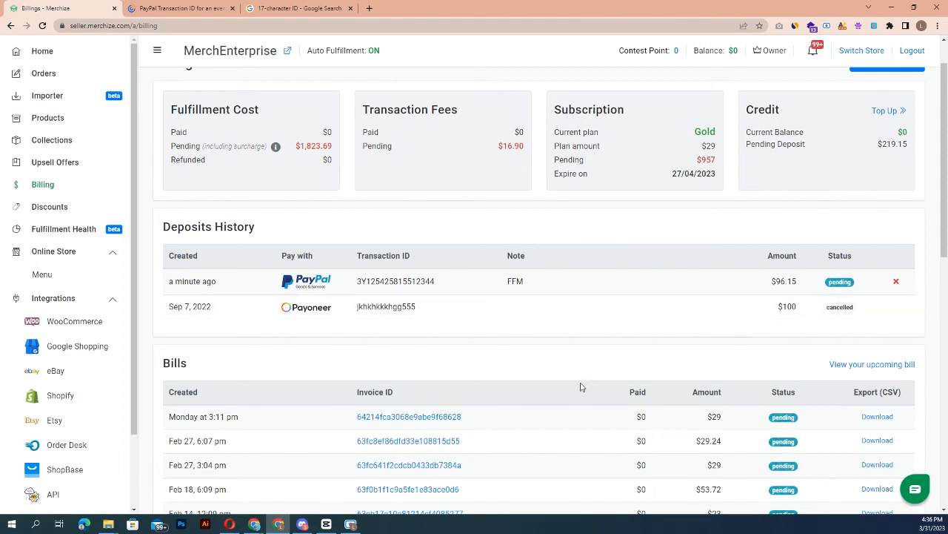
pyautogui.scroll(-3)
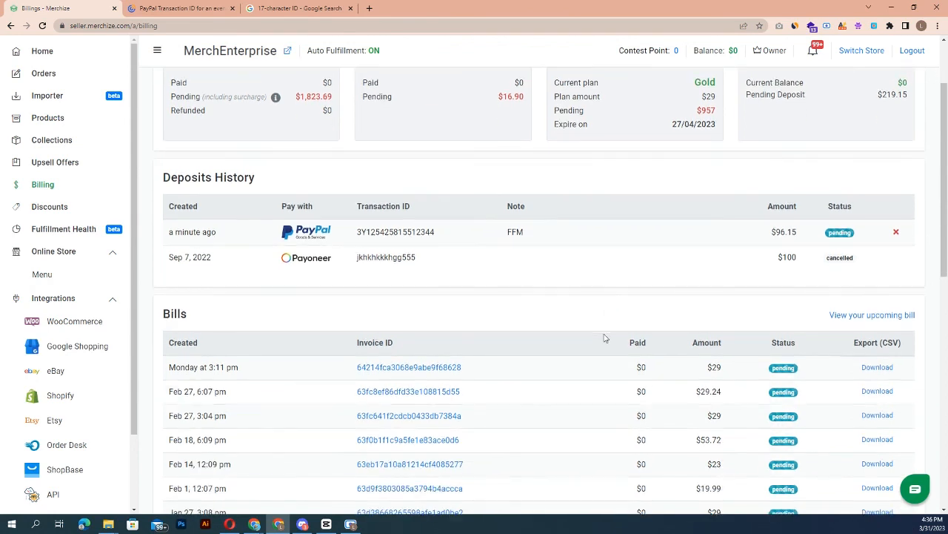
pyautogui.moveTo(621, 287)
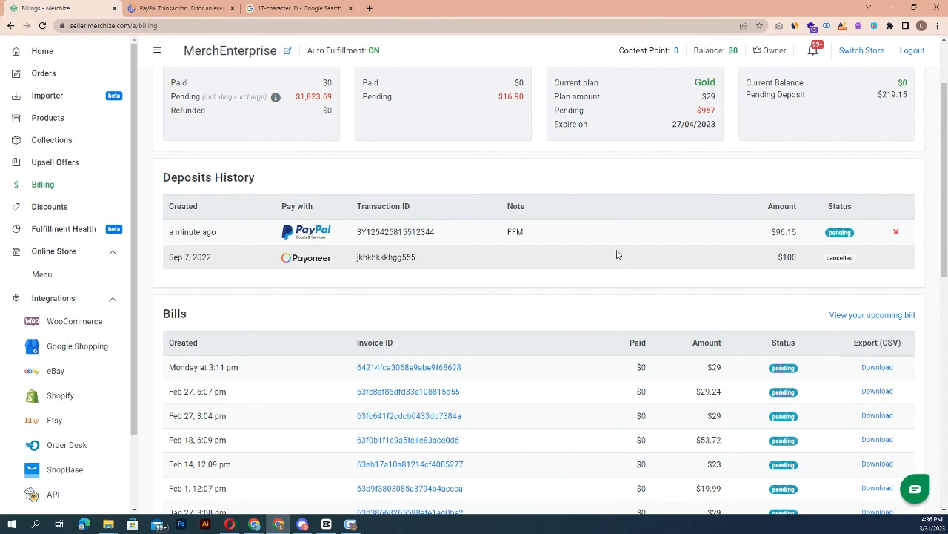
pyautogui.moveTo(723, 270)
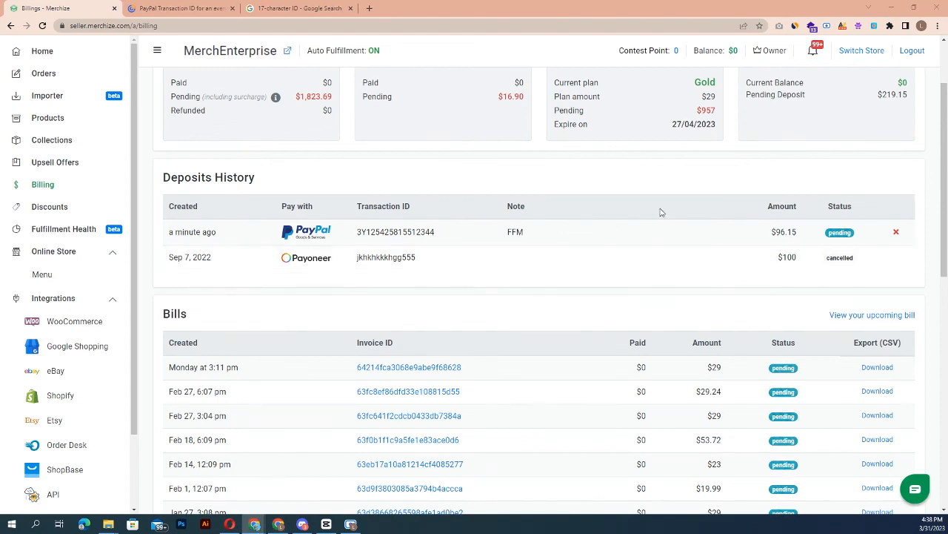
pyautogui.scroll(-3)
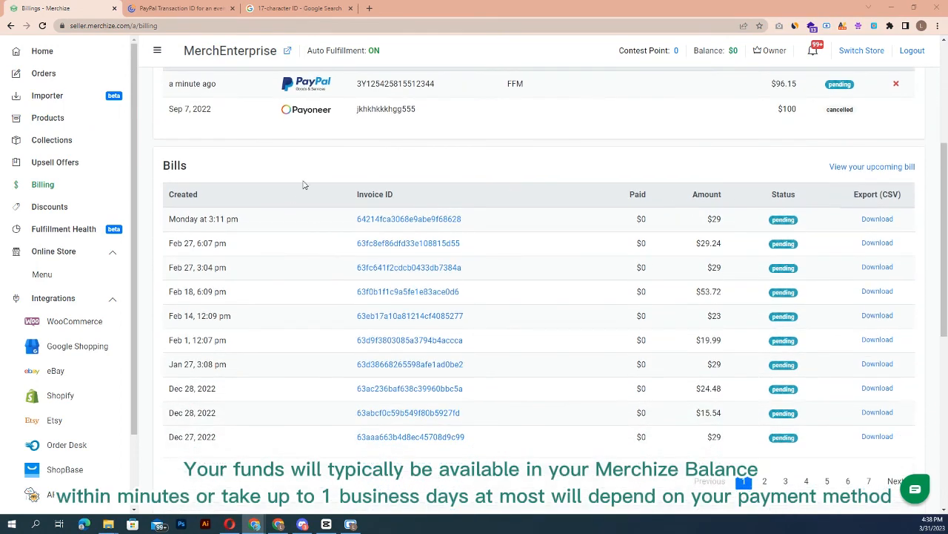
pyautogui.moveTo(821, 389)
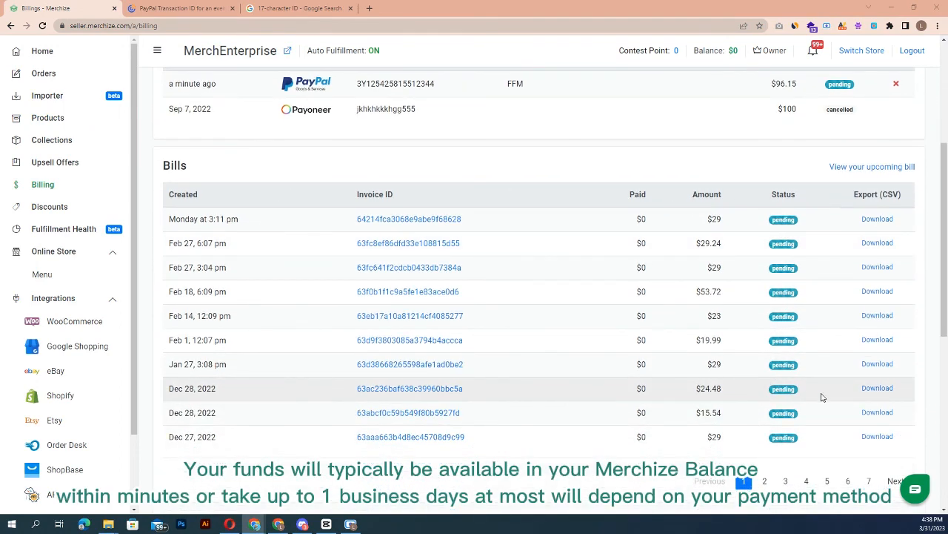
pyautogui.moveTo(821, 339)
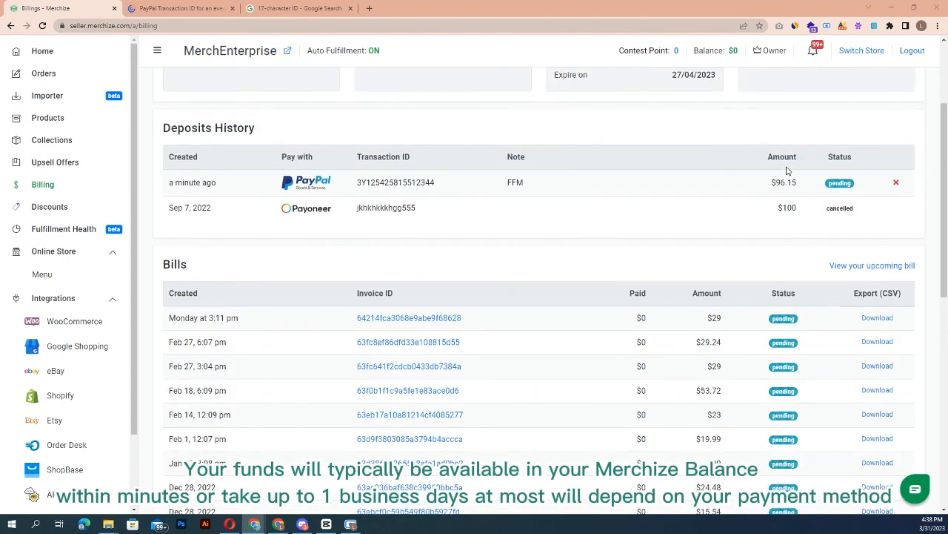
pyautogui.scroll(3)
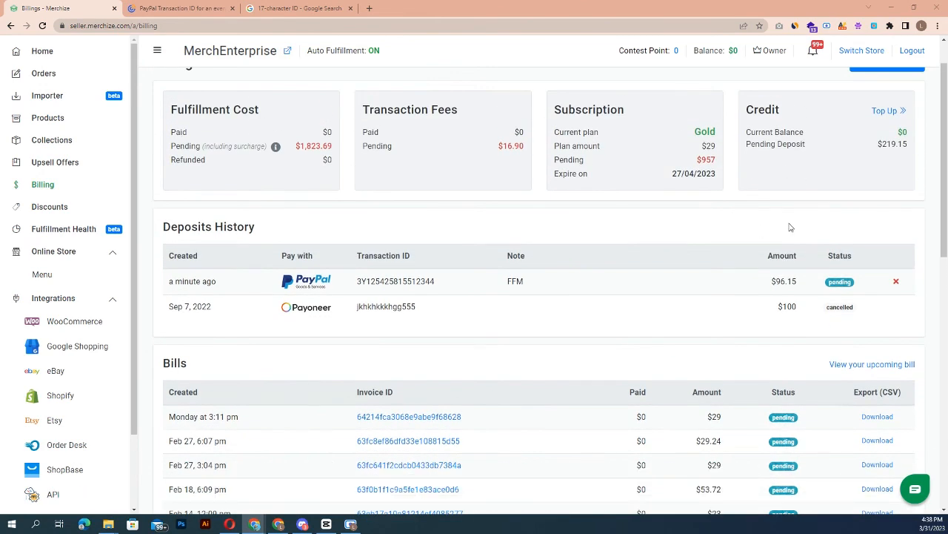
pyautogui.moveTo(821, 256)
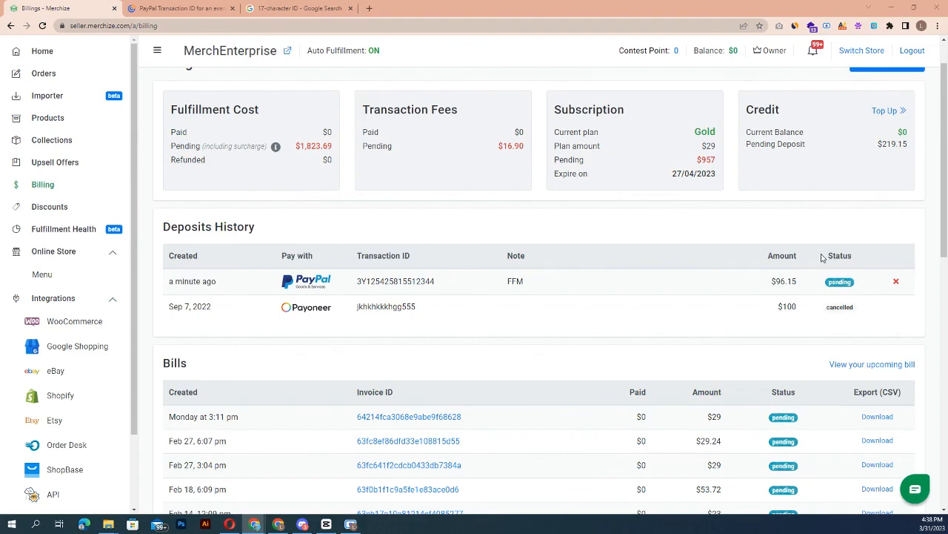